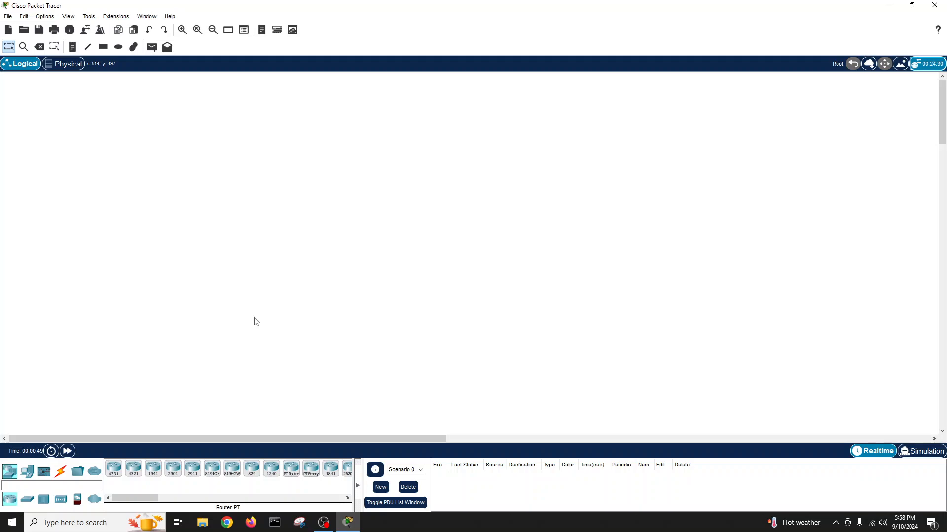
{"action": "mouse_move", "coordinate": [217, 272]}
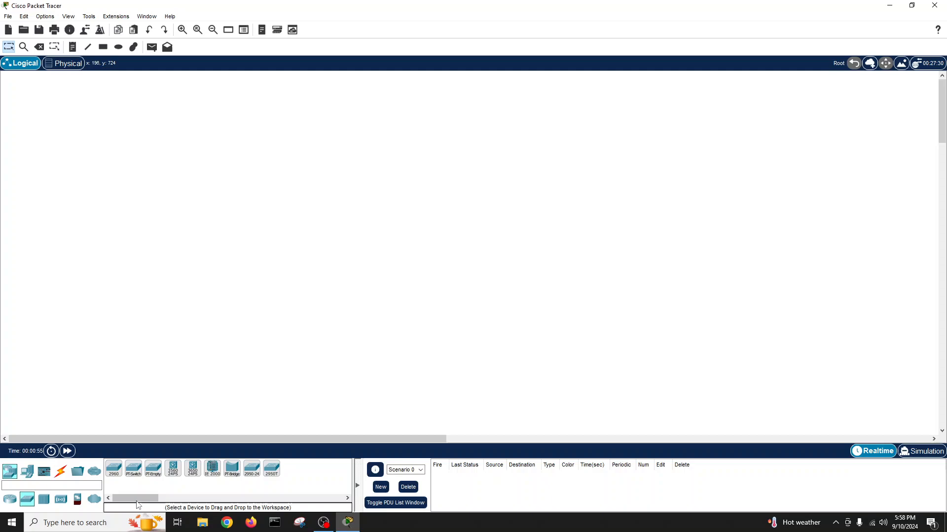
Drag a 3560-24PS multilayer switch onto the Logical workspace
{"action": "left_click_drag", "start_coordinate": [173, 469], "coordinate": [396, 181]}
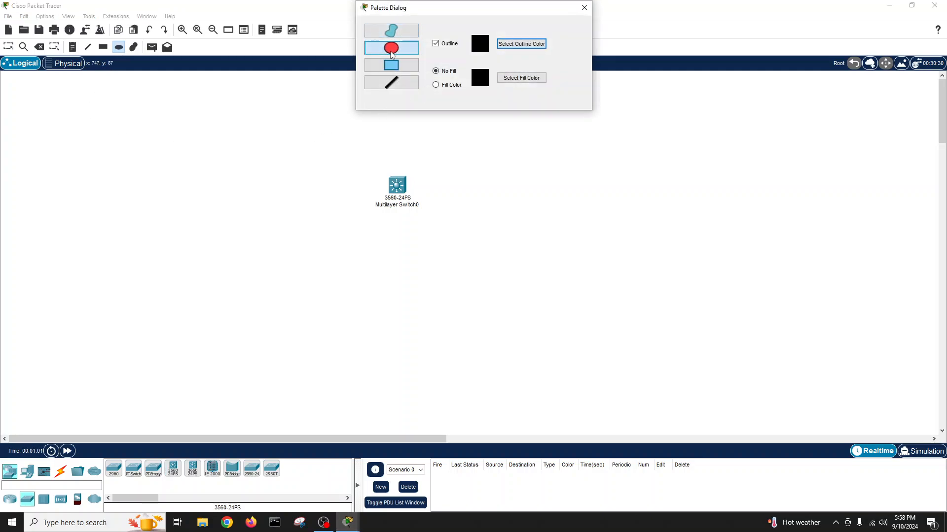
Draw a filled pale yellow ellipse below the switch
{"action": "left_click", "coordinate": [436, 85]}
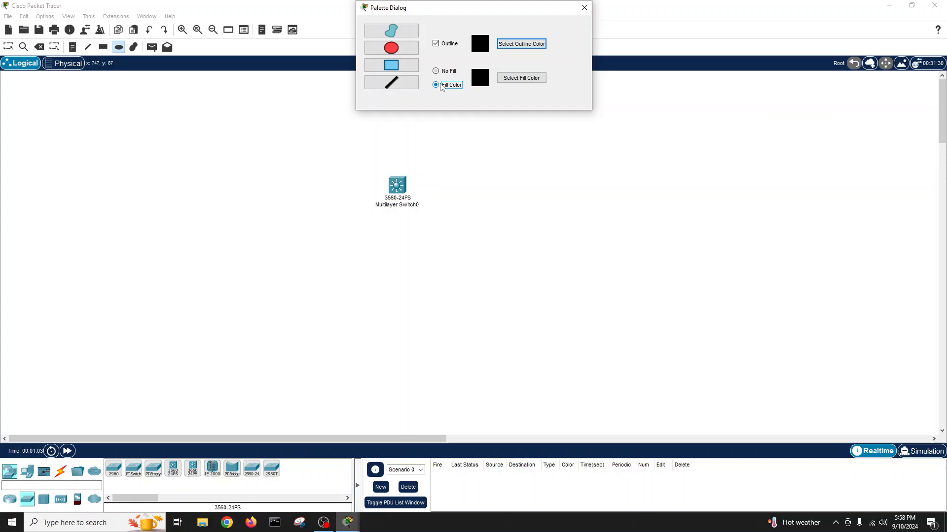
{"action": "left_click", "coordinate": [521, 77]}
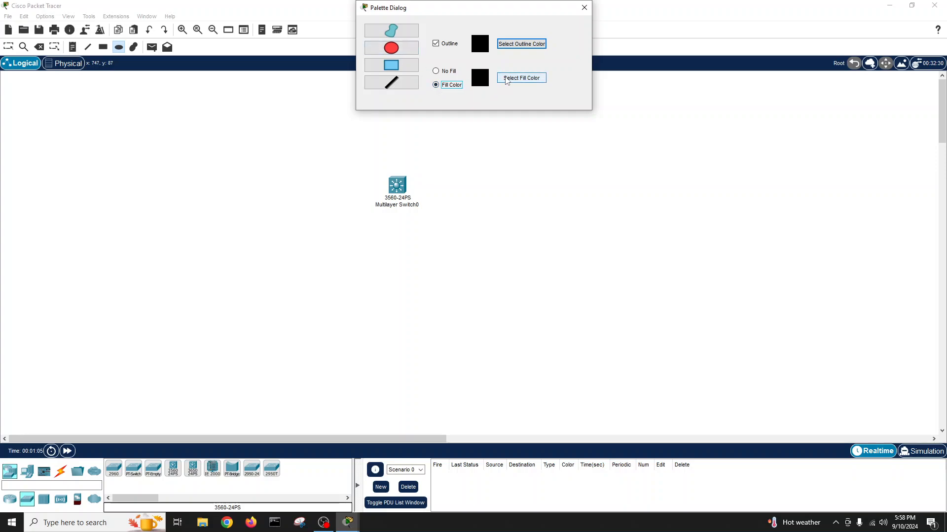
{"action": "left_click", "coordinate": [520, 77]}
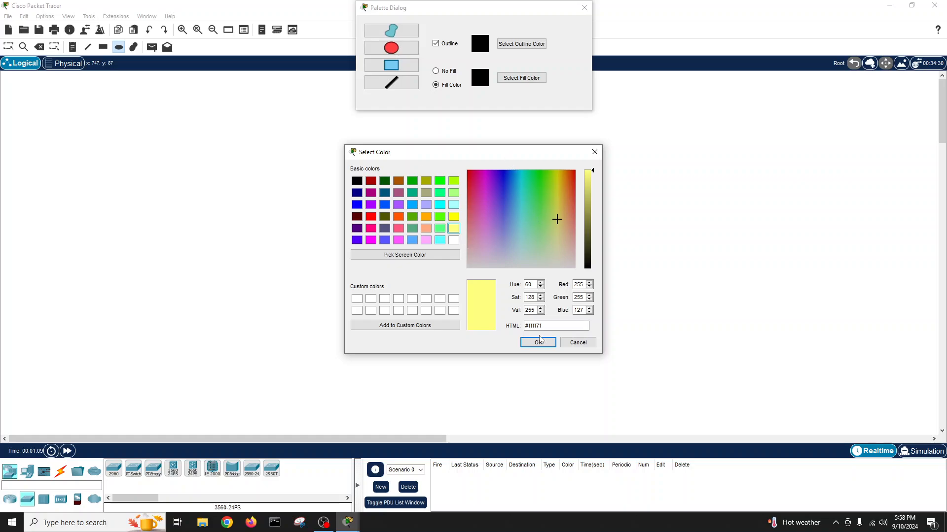
{"action": "left_click", "coordinate": [537, 342]}
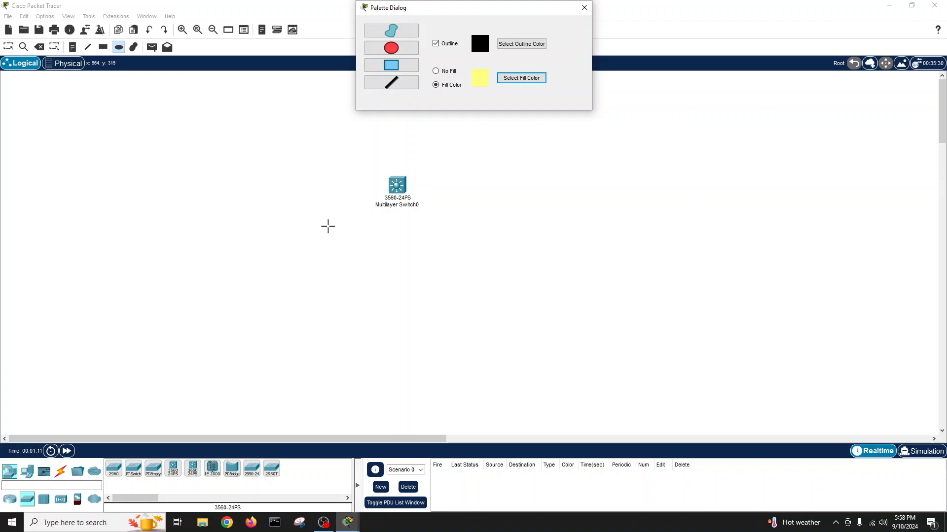
{"action": "left_click_drag", "start_coordinate": [161, 227], "coordinate": [327, 292]}
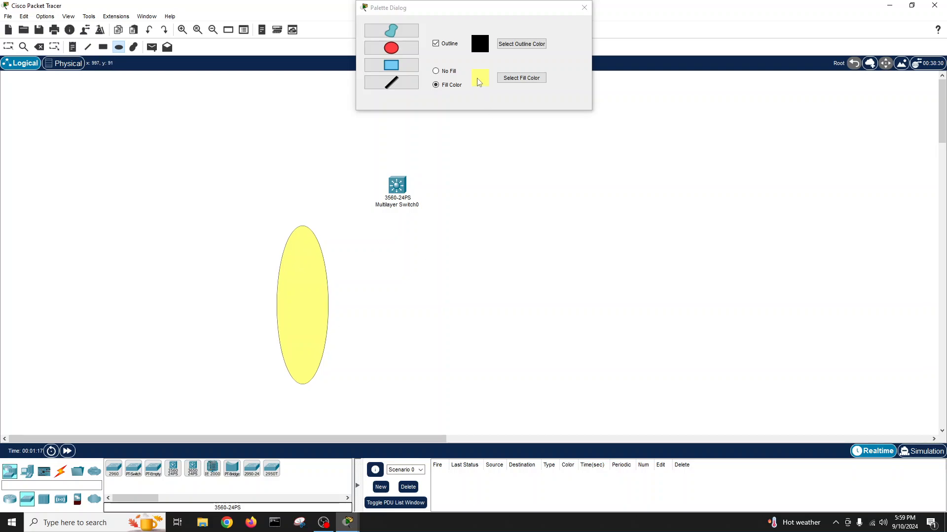
Draw filled light green and light cyan ellipses beside the yellow one and close the palette
{"action": "left_click", "coordinate": [390, 66]}
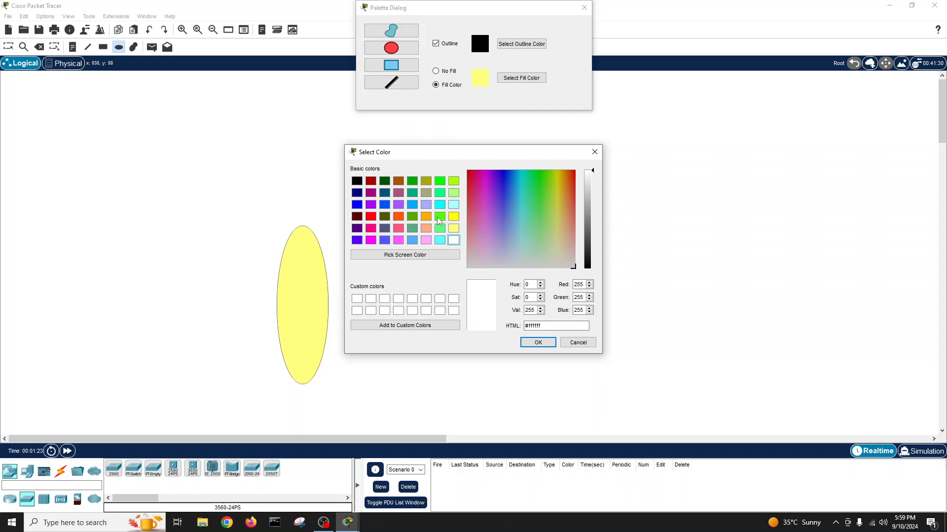
{"action": "left_click", "coordinate": [533, 203]}
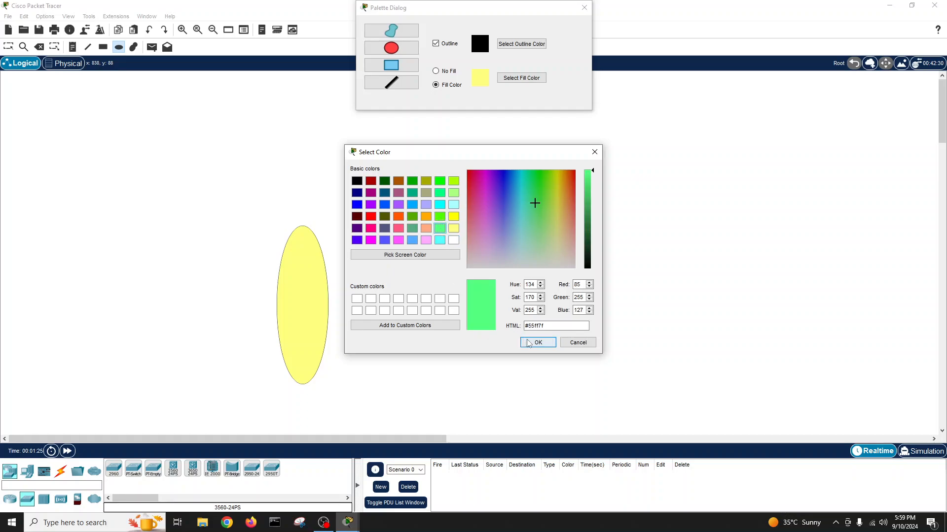
{"action": "left_click", "coordinate": [536, 342]}
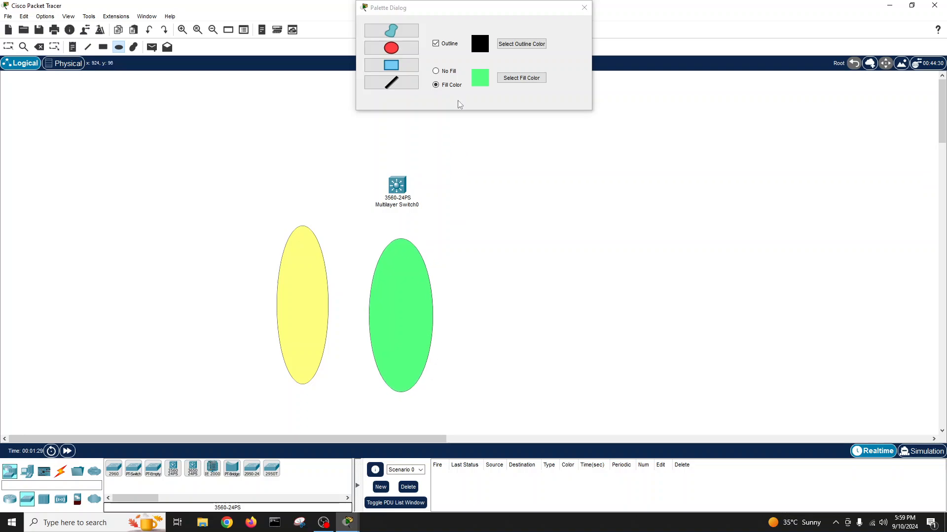
{"action": "left_click", "coordinate": [521, 77]}
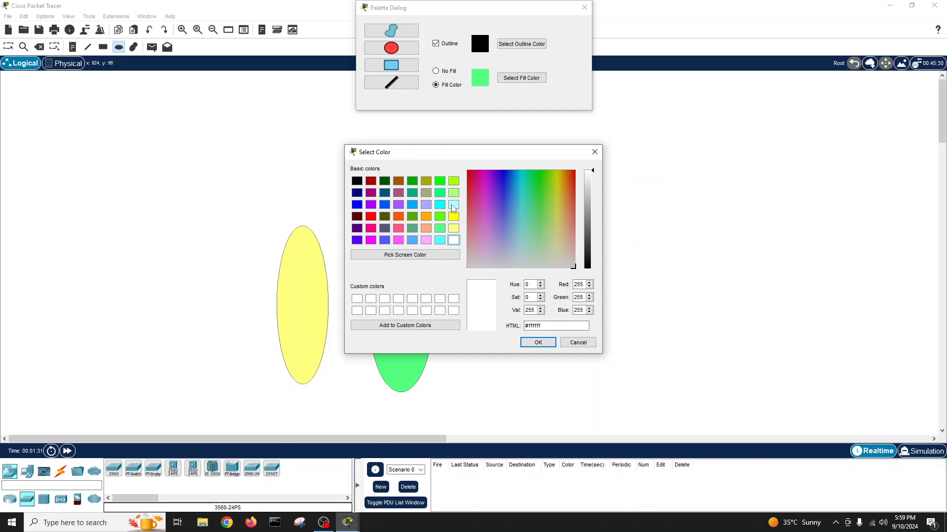
{"action": "left_click", "coordinate": [537, 342]}
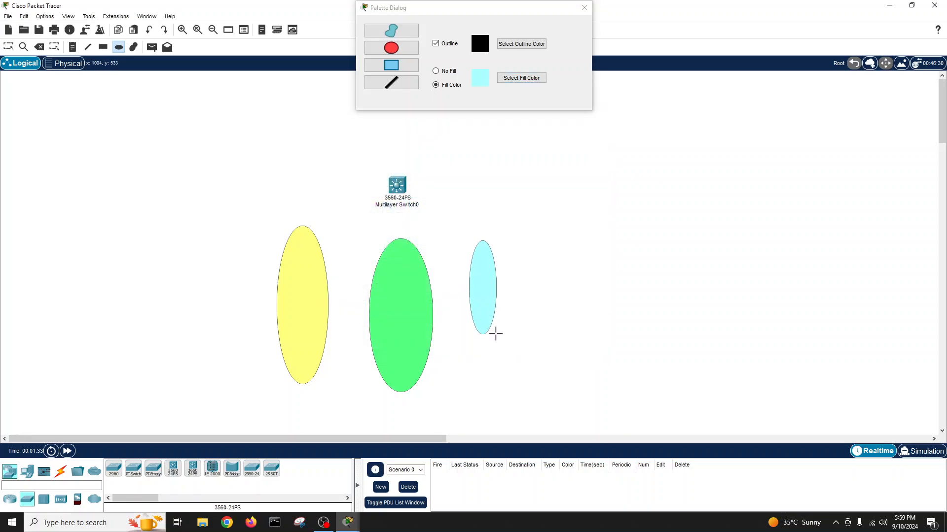
{"action": "left_click_drag", "start_coordinate": [495, 334], "coordinate": [543, 398]}
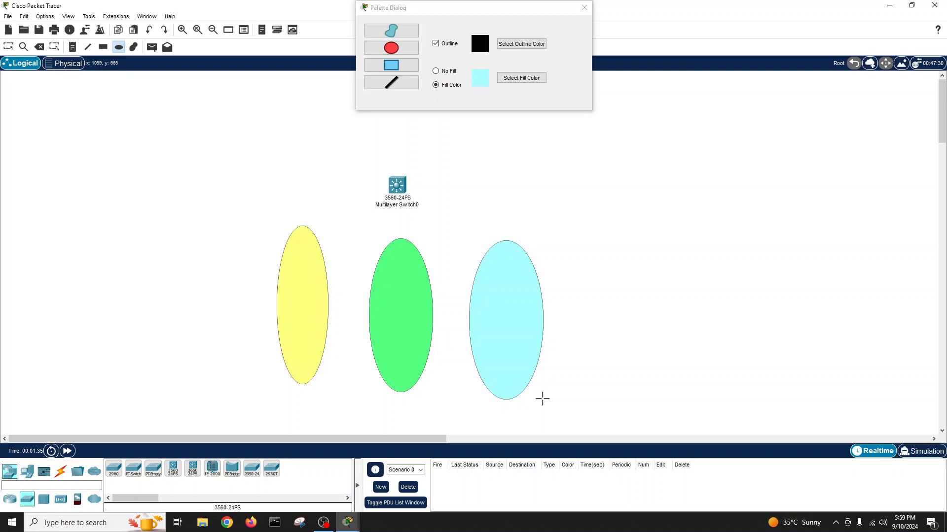
{"action": "left_click", "coordinate": [584, 8]}
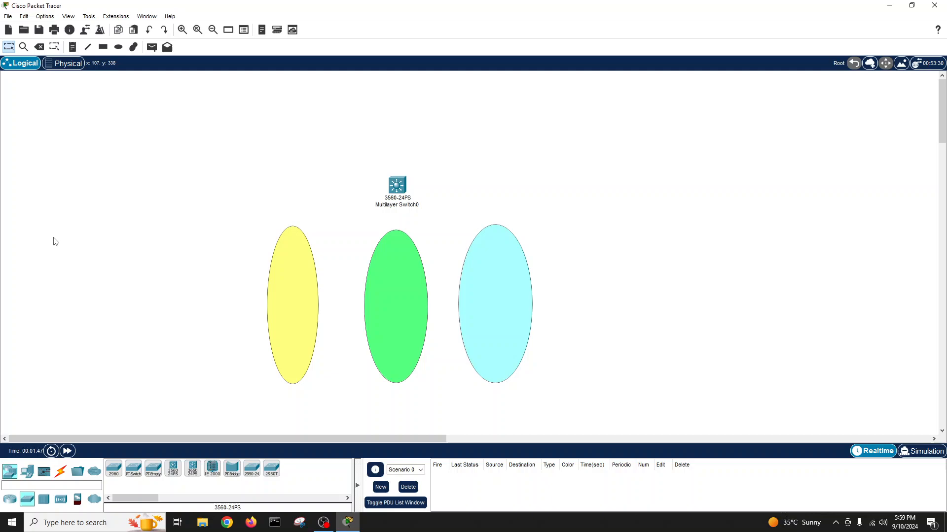
Place PC-PT devices inside the ellipses and auto-cable each PC to the 3560 switch
{"action": "left_click", "coordinate": [27, 471]}
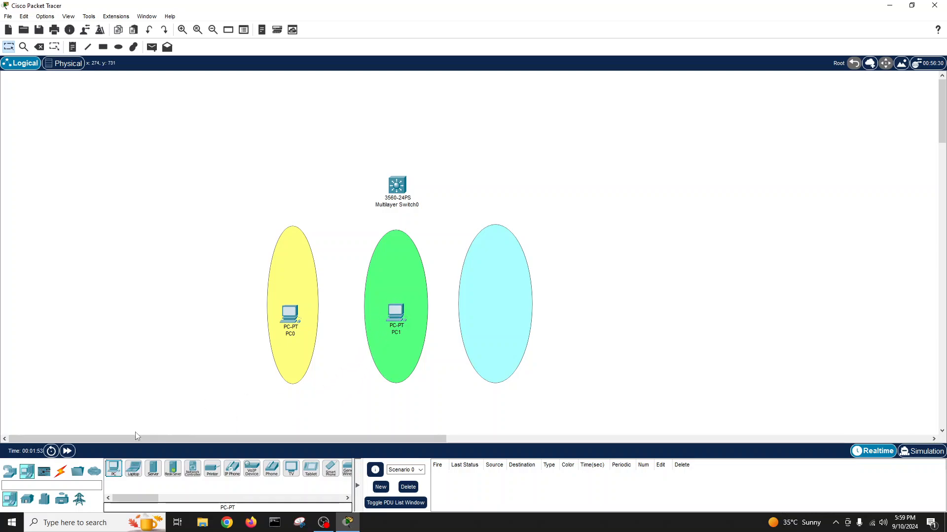
{"action": "left_click", "coordinate": [495, 305]}
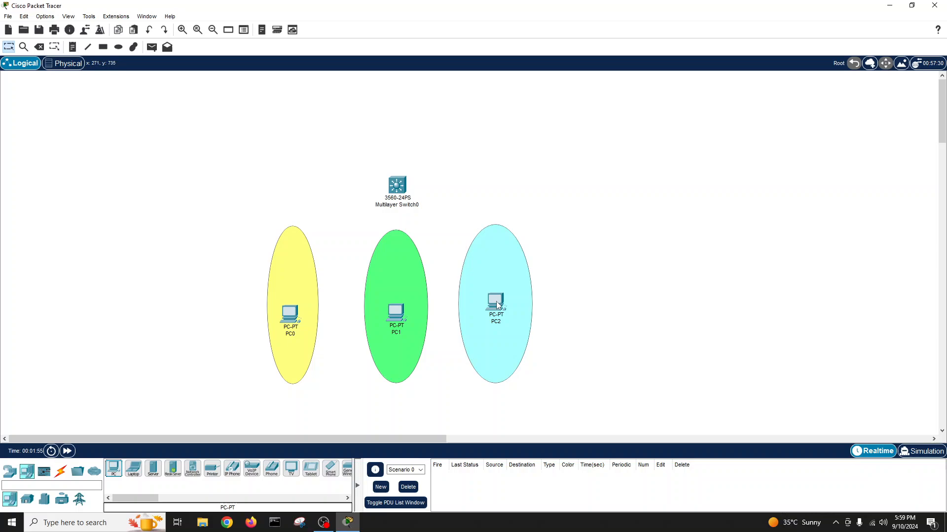
{"action": "left_click", "coordinate": [59, 471]}
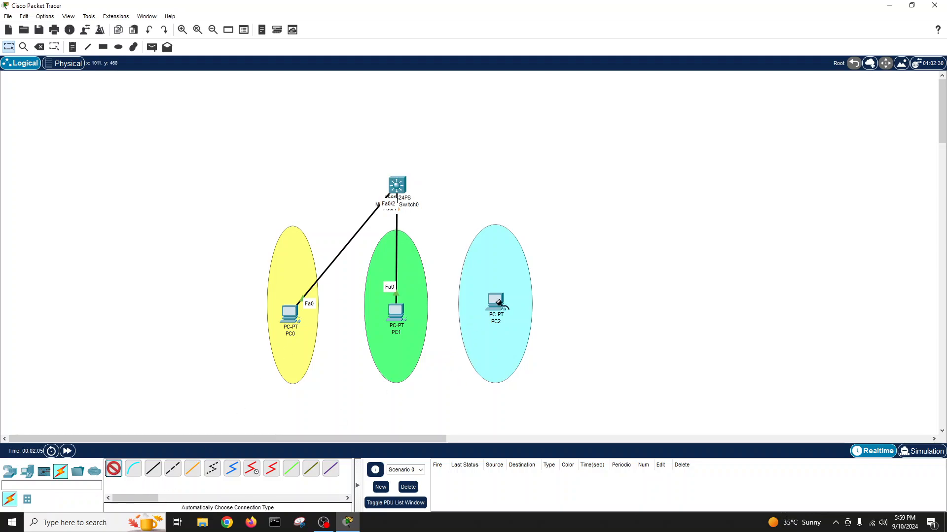
{"action": "left_click", "coordinate": [495, 302]}
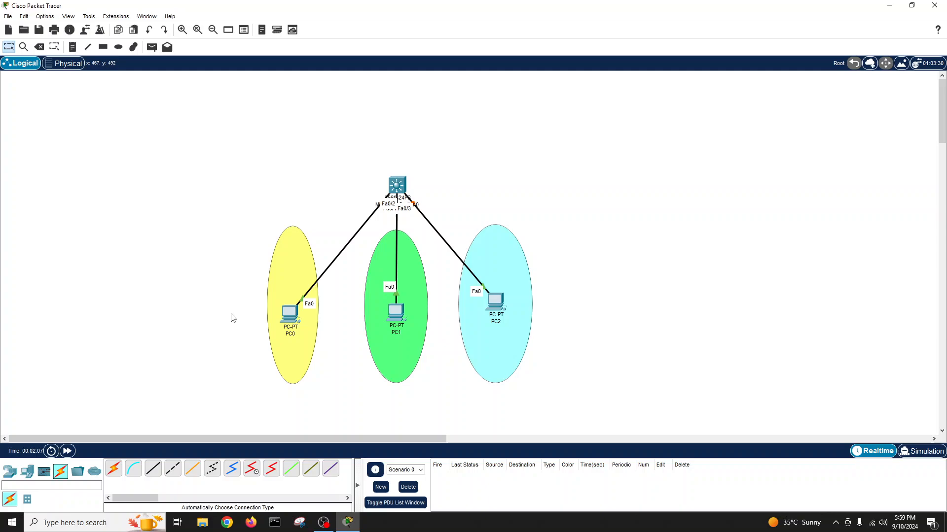
{"action": "left_click", "coordinate": [64, 64]}
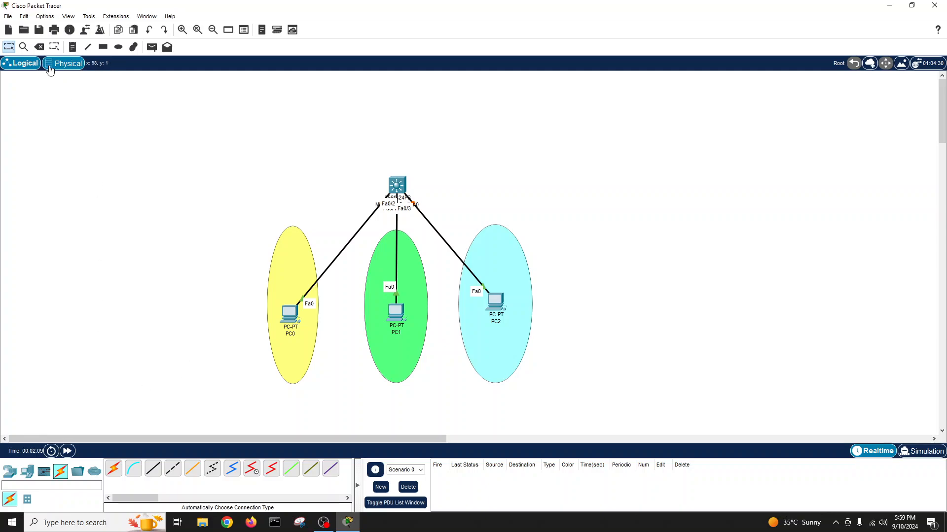
Add notes 'VLAN 10', 'VLAN 11' and 'VLAN 12' inside the yellow, green and cyan ellipses
{"action": "left_click", "coordinate": [20, 62]}
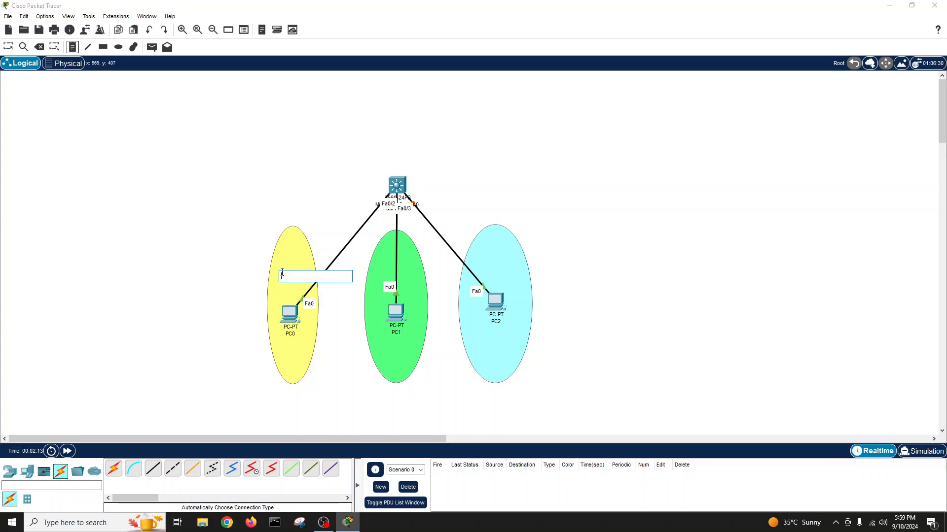
{"action": "type", "text": "VLA"}
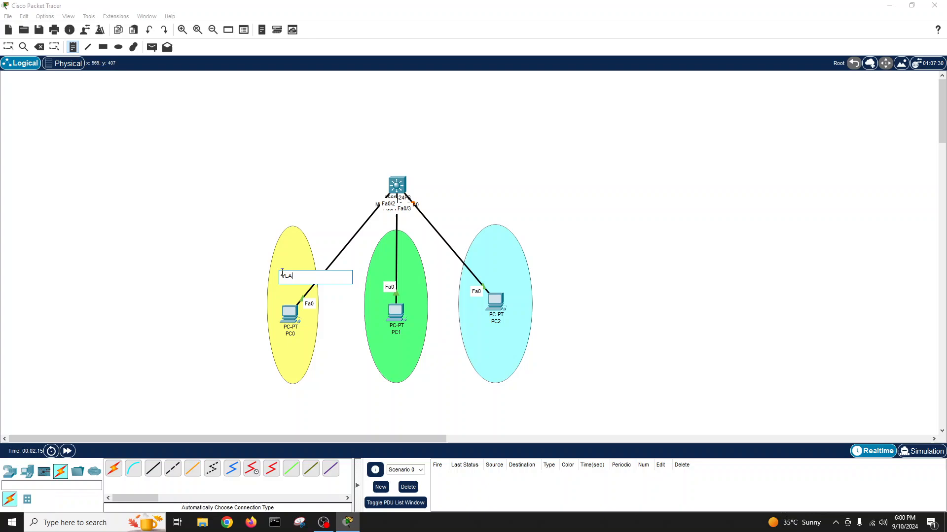
{"action": "type", "text": "N 10"}
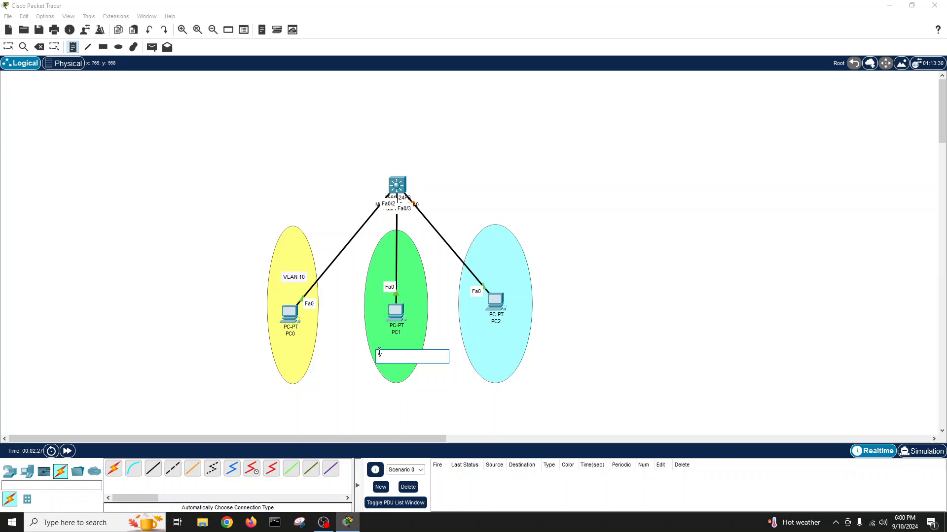
{"action": "type", "text": "VLAN 11"}
{"action": "type", "text": "VLAN 12"}
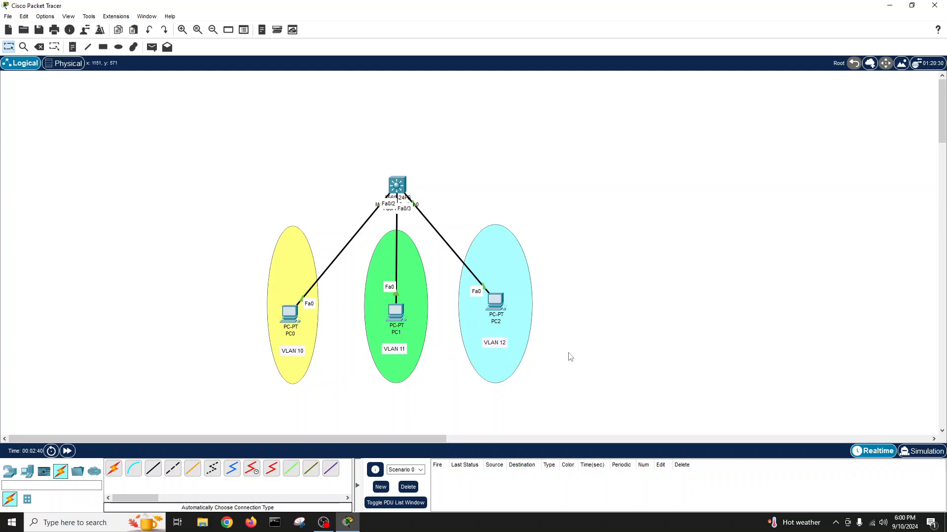
{"action": "left_click", "coordinate": [54, 46]}
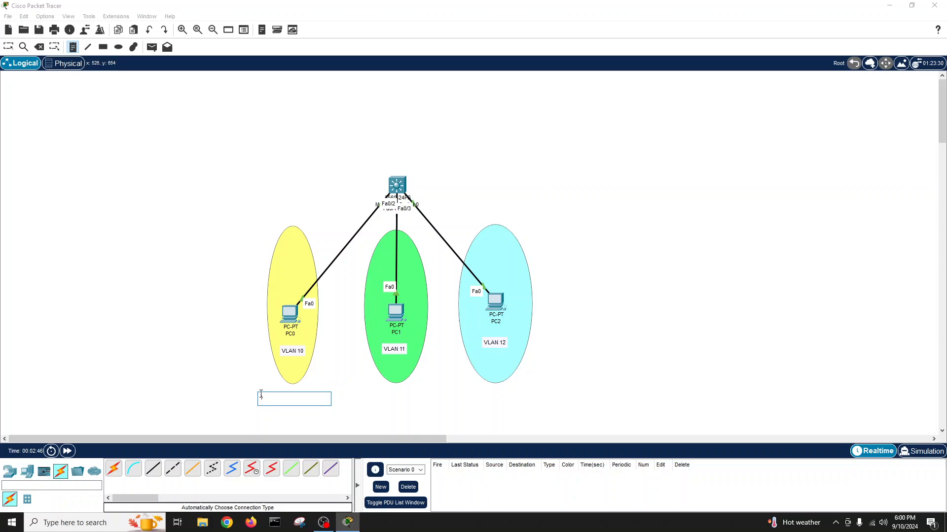
Add notes 192.168.10.0/24, 192.168.11.0/24 and 192.168.12.0/24 beneath the three VLAN areas
{"action": "type", "text": "192.168.10"}
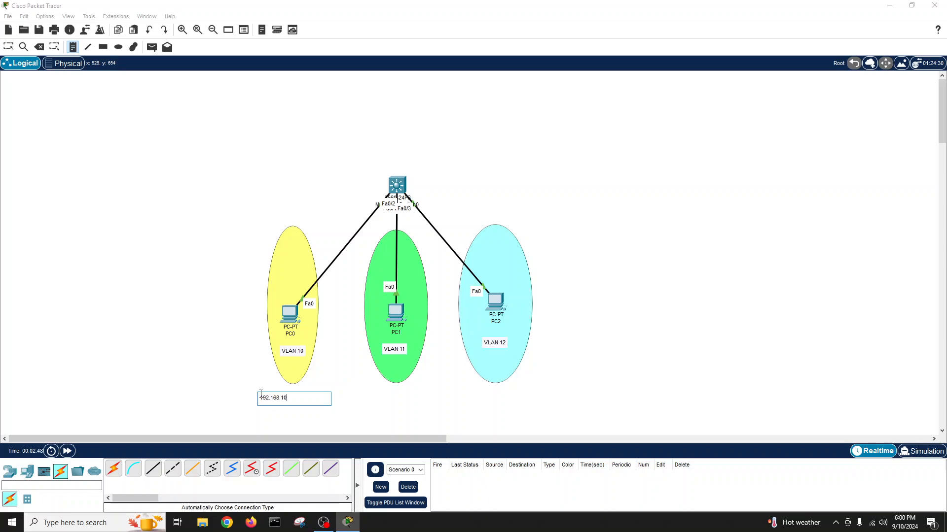
{"action": "type", "text": ".1"}
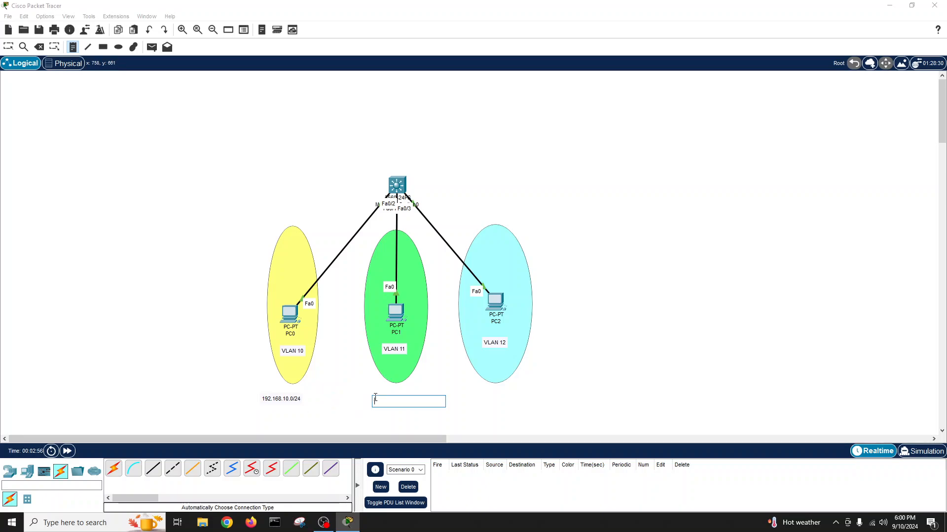
{"action": "type", "text": "192.168.11.0"}
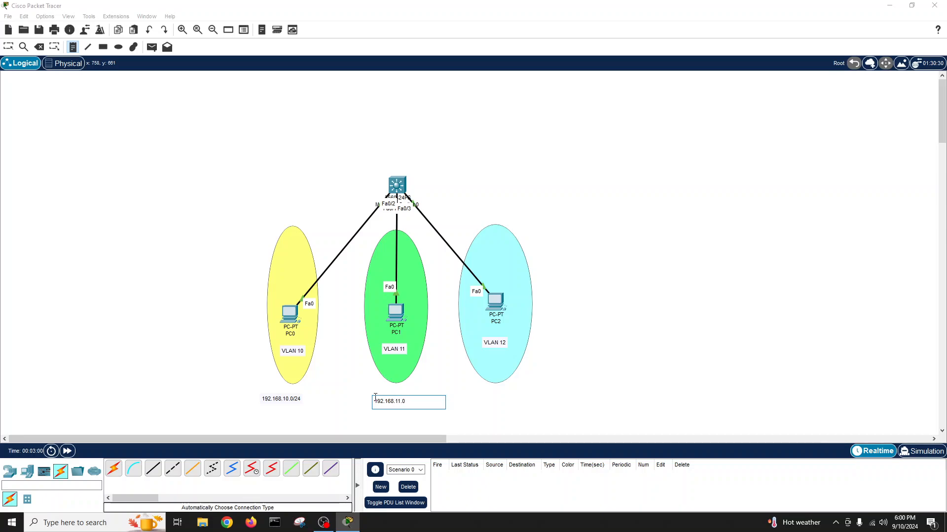
{"action": "type", "text": "/24"}
{"action": "type", "text": "192"}
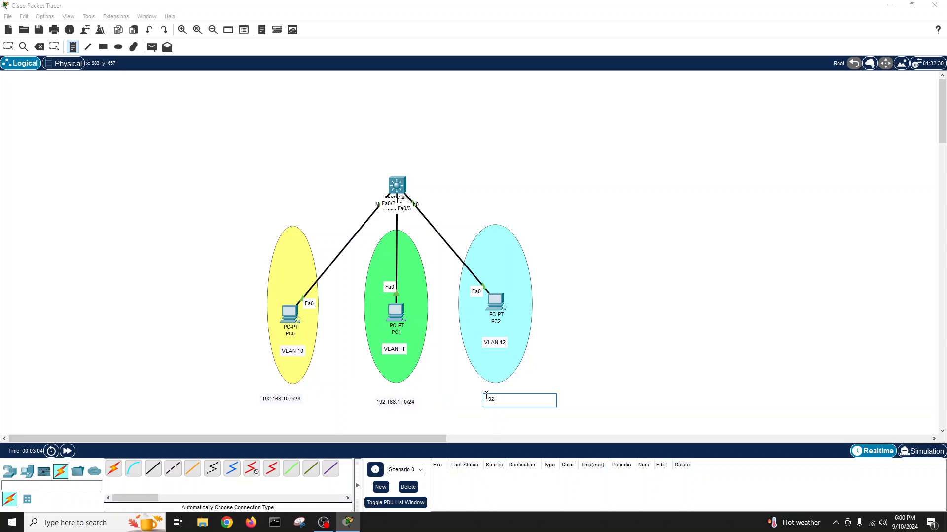
{"action": "type", "text": "168."}
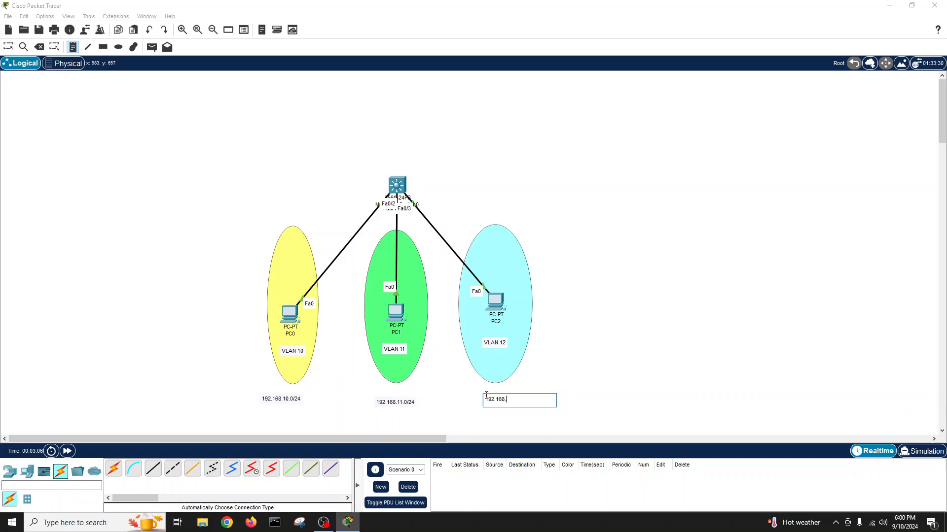
{"action": "type", "text": "12"}
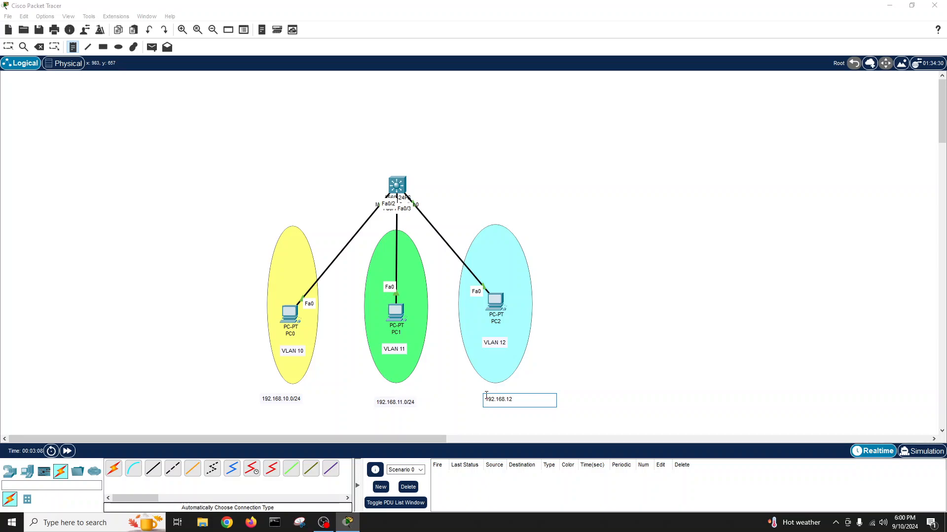
{"action": "type", "text": ".0"}
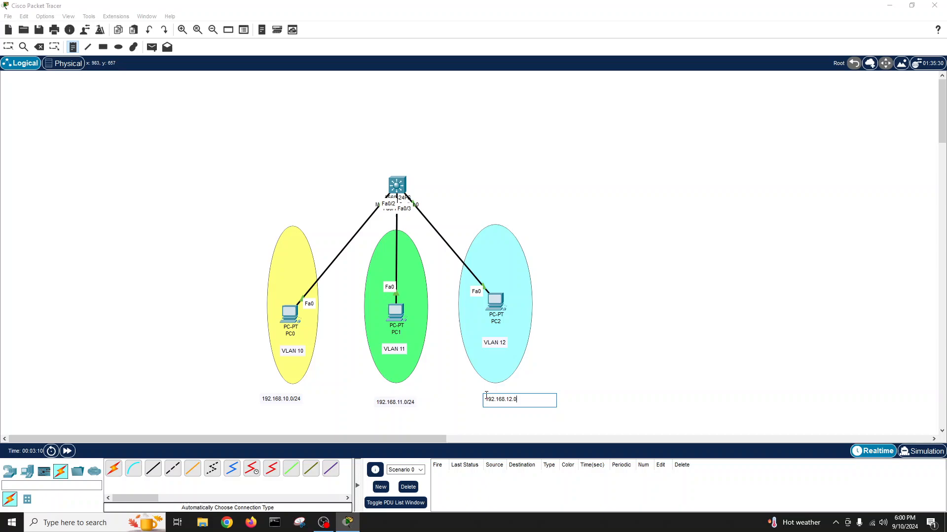
{"action": "type", "text": "/24"}
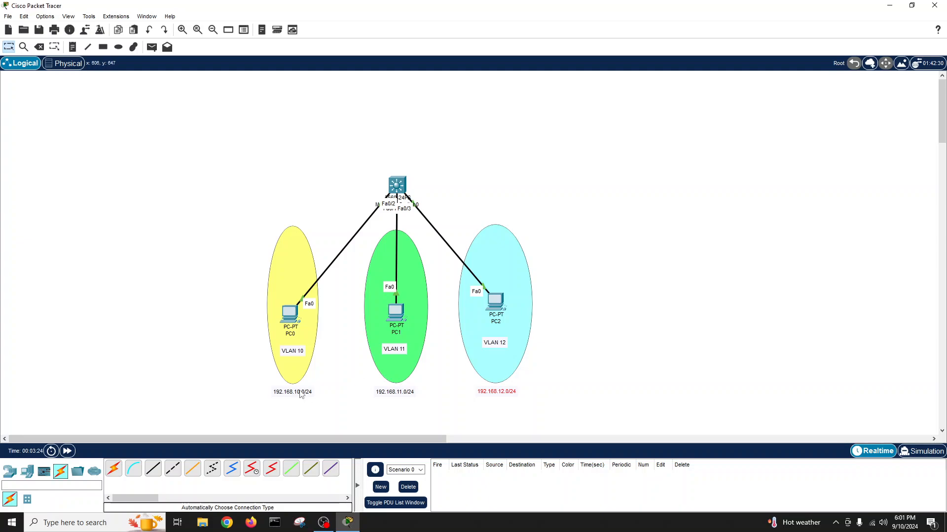
{"action": "mouse_move", "coordinate": [290, 337]}
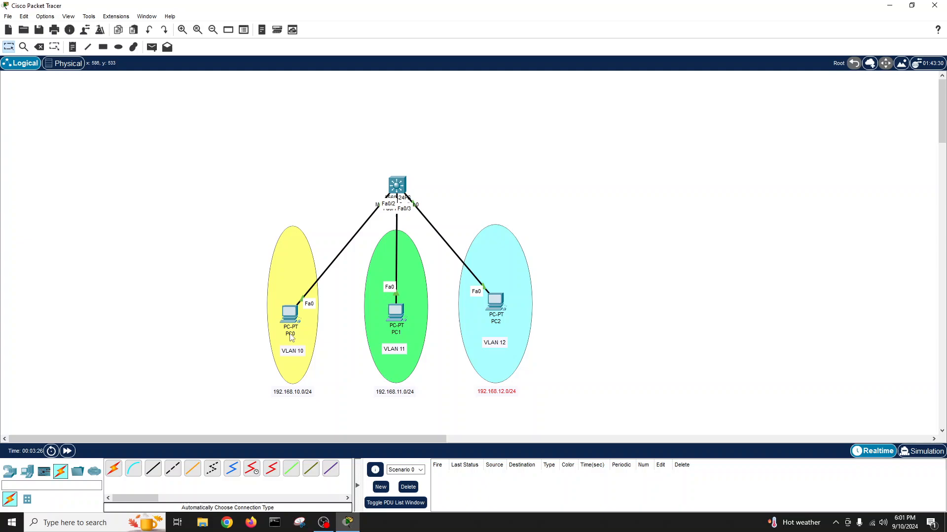
Retype the PC labels as 192.168.10.1, 192.168.11.1 and 192.168.12.1, then open and close PC0
{"action": "double_click", "coordinate": [291, 334]}
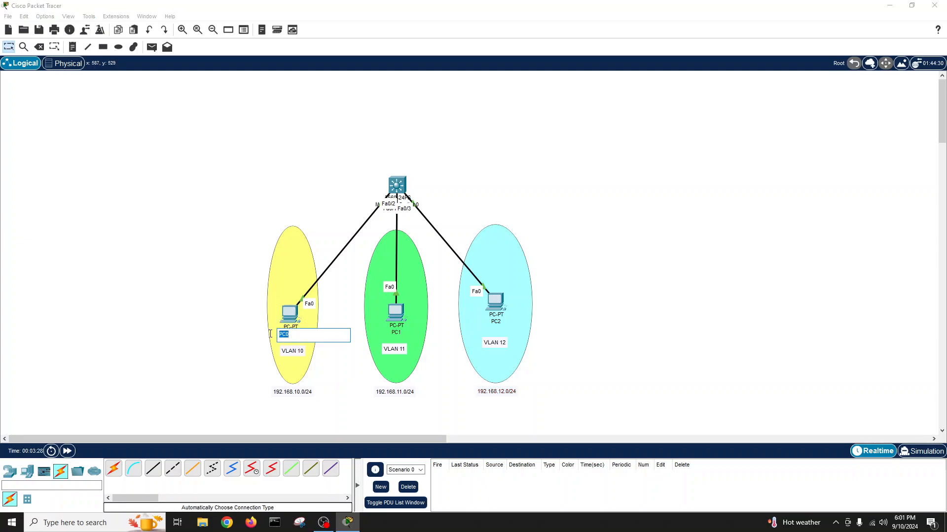
{"action": "type", "text": "192.168.10."}
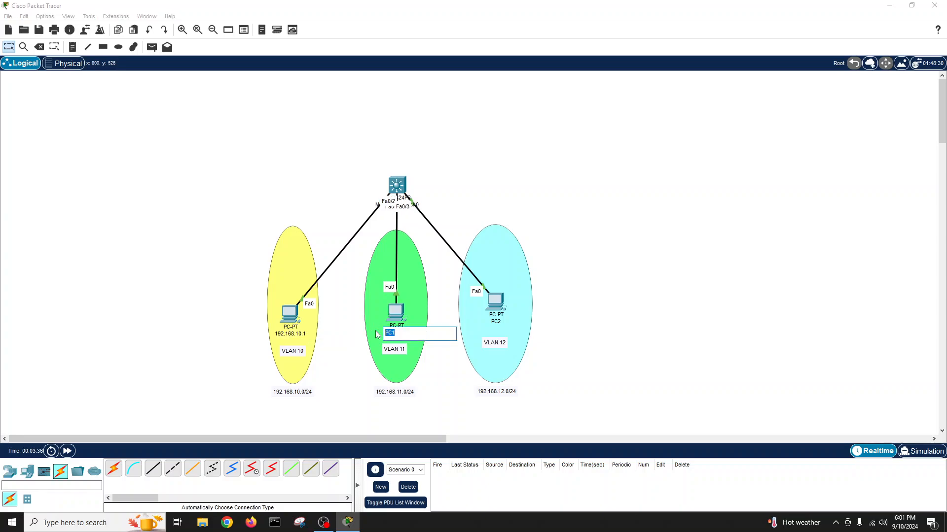
{"action": "type", "text": "192.168.11."}
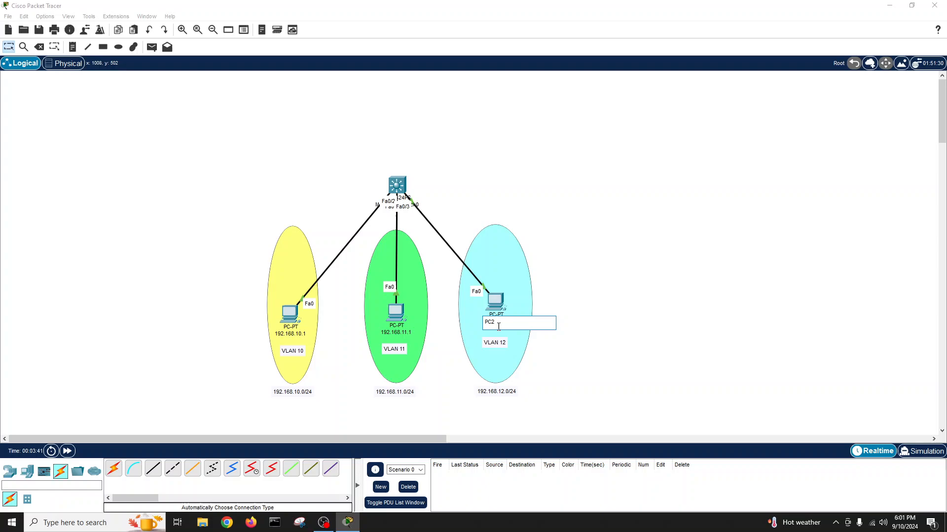
{"action": "type", "text": "192."}
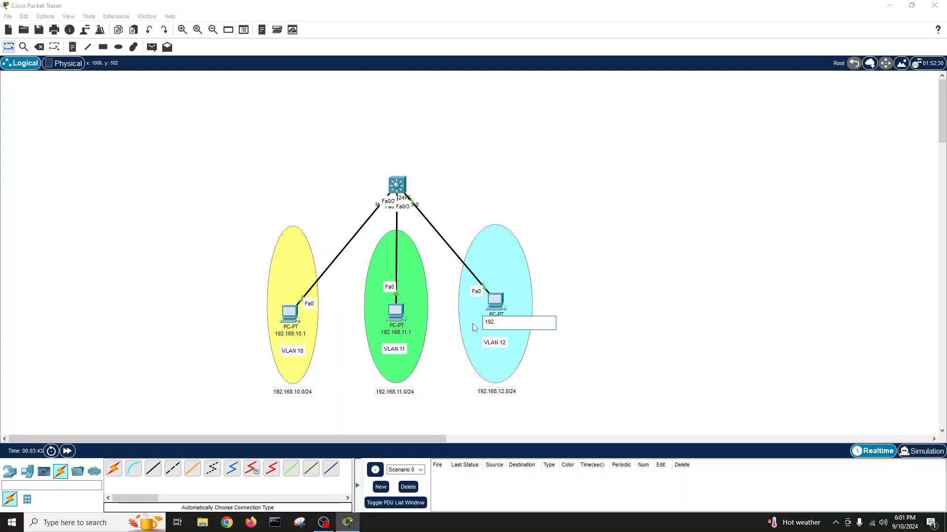
{"action": "type", "text": "168.12.1"}
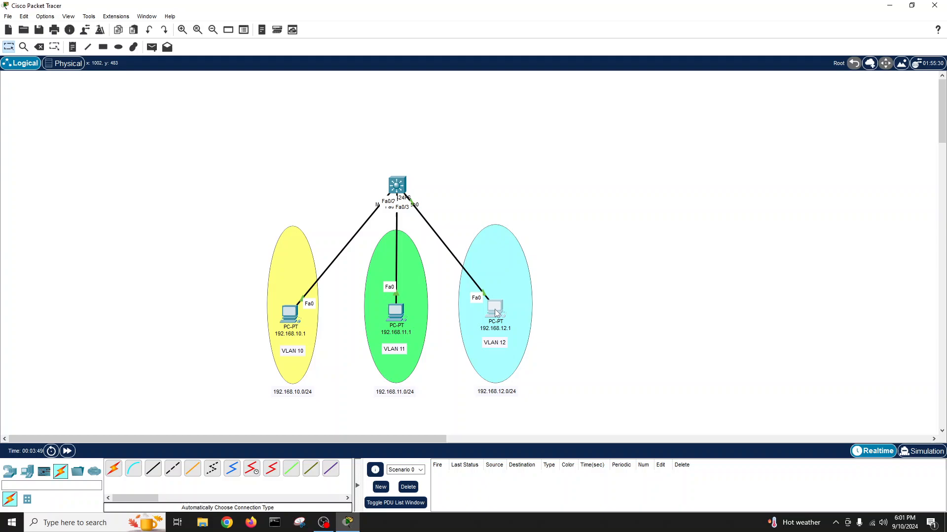
{"action": "mouse_move", "coordinate": [305, 328]}
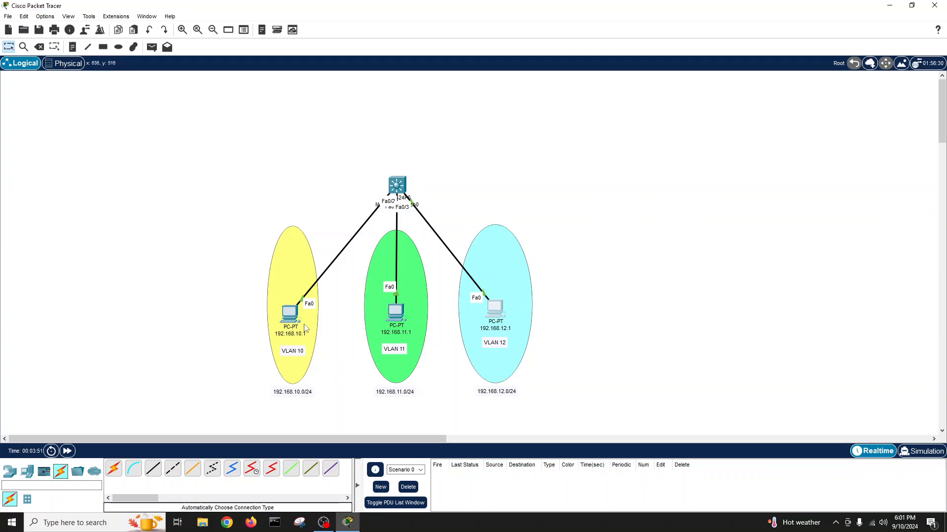
{"action": "double_click", "coordinate": [290, 311]}
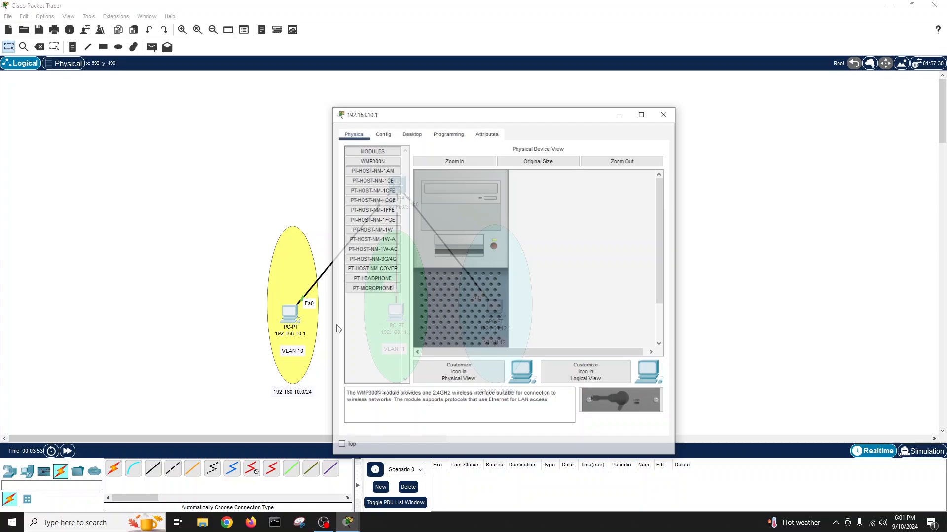
{"action": "left_click", "coordinate": [663, 115]}
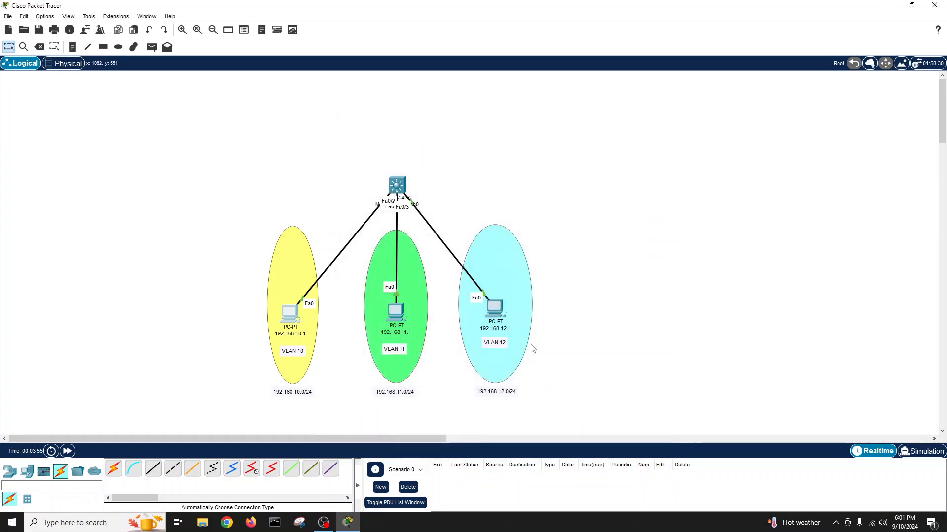
{"action": "mouse_move", "coordinate": [263, 398]}
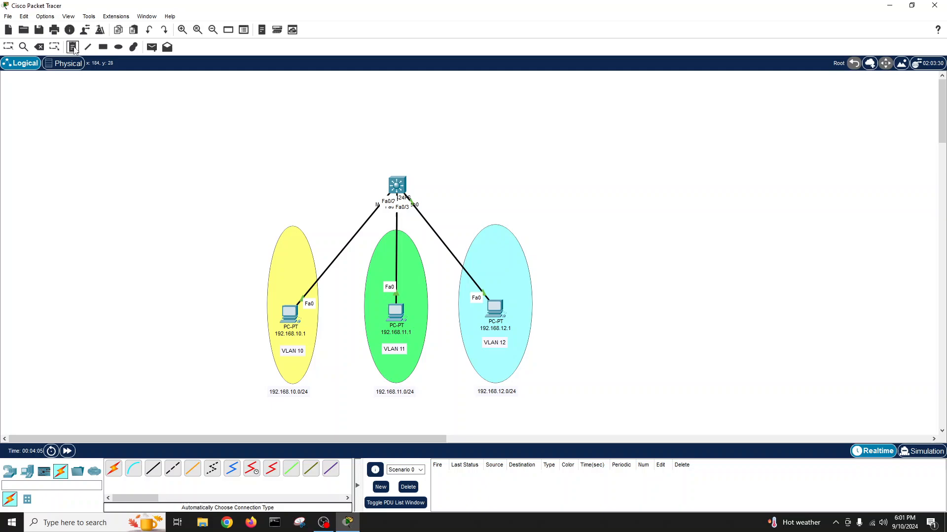
{"action": "mouse_move", "coordinate": [179, 208]}
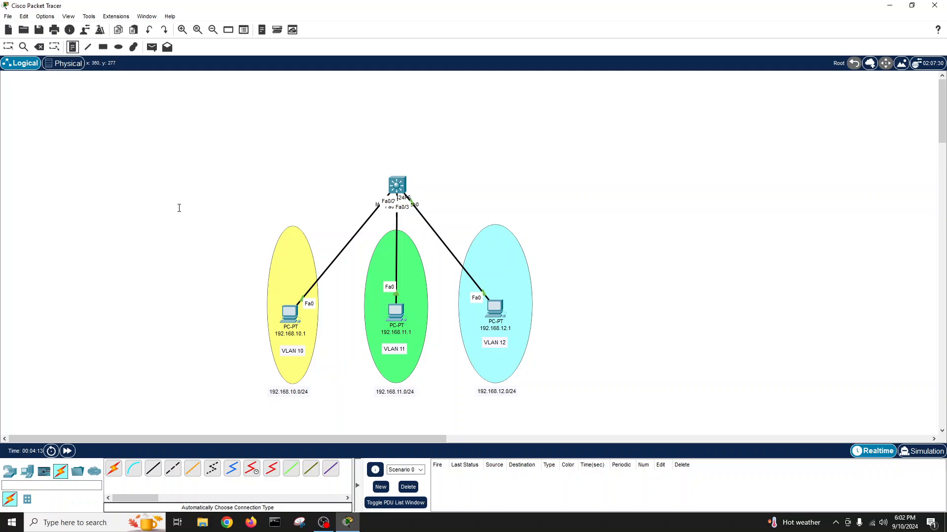
{"action": "mouse_move", "coordinate": [403, 176]}
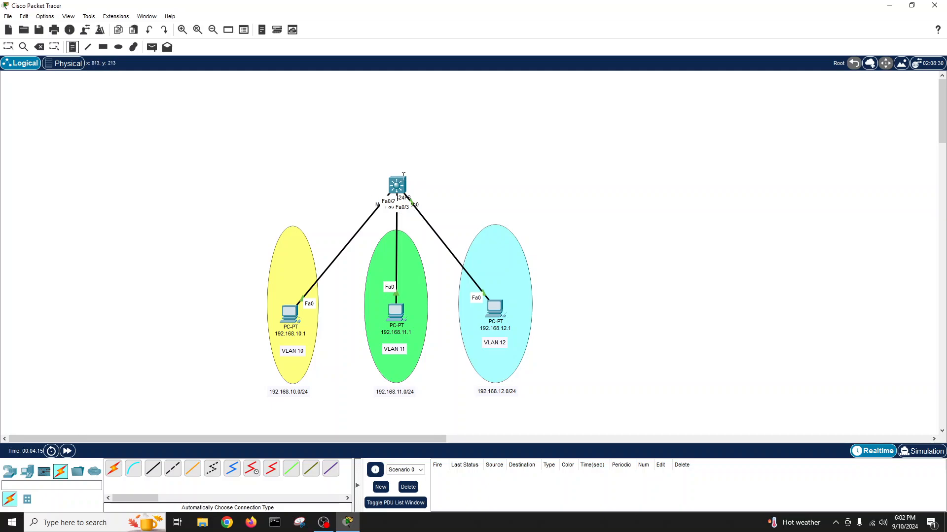
{"action": "mouse_move", "coordinate": [288, 177]}
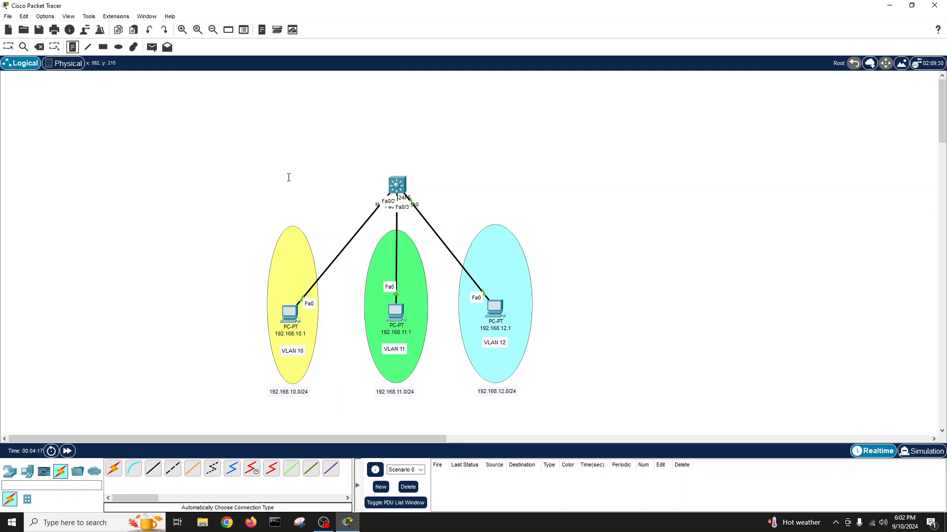
Type a note left of the switch: VLAN 10 SVI 192.168.10.254, VLAN 11 SVI 192.168.11.254, VLAN 12 SVI 192.168
{"action": "left_click", "coordinate": [288, 177]}
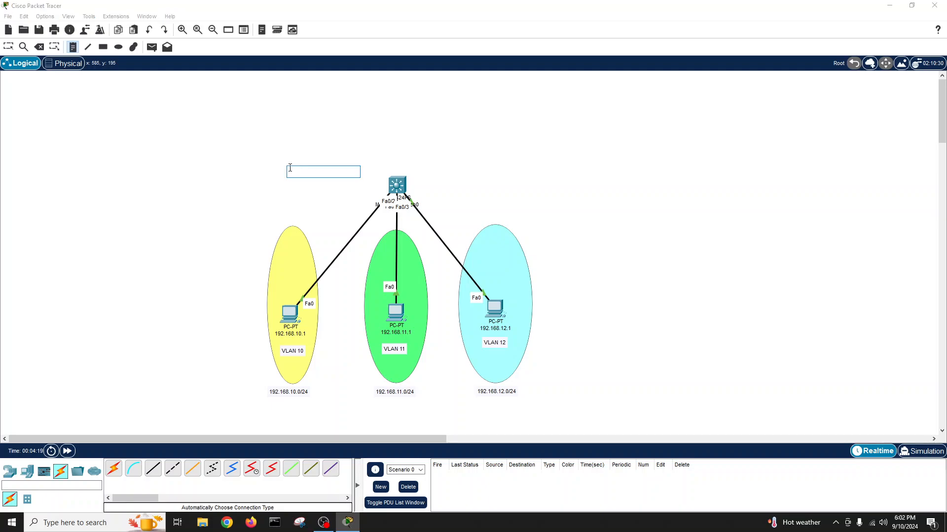
{"action": "type", "text": "VLAN 10 19"}
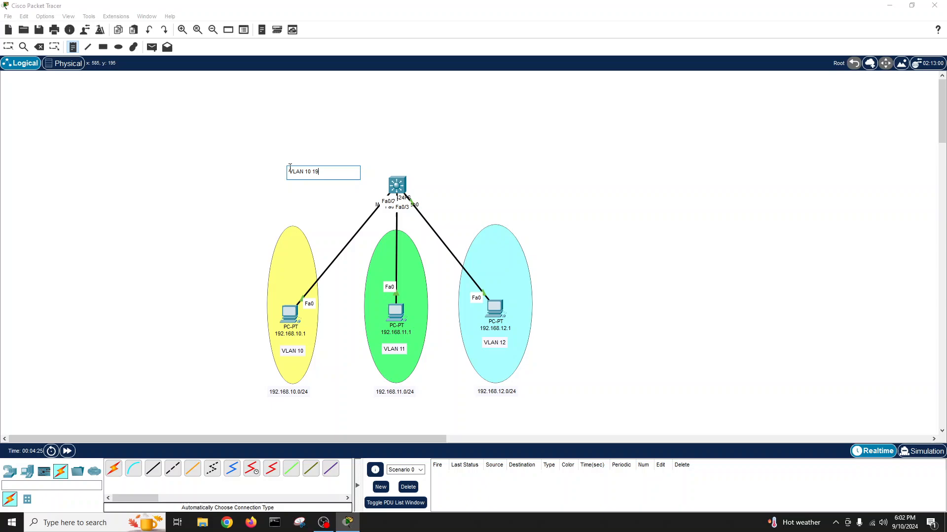
{"action": "type", "text": "SVI 192.168.10.254"}
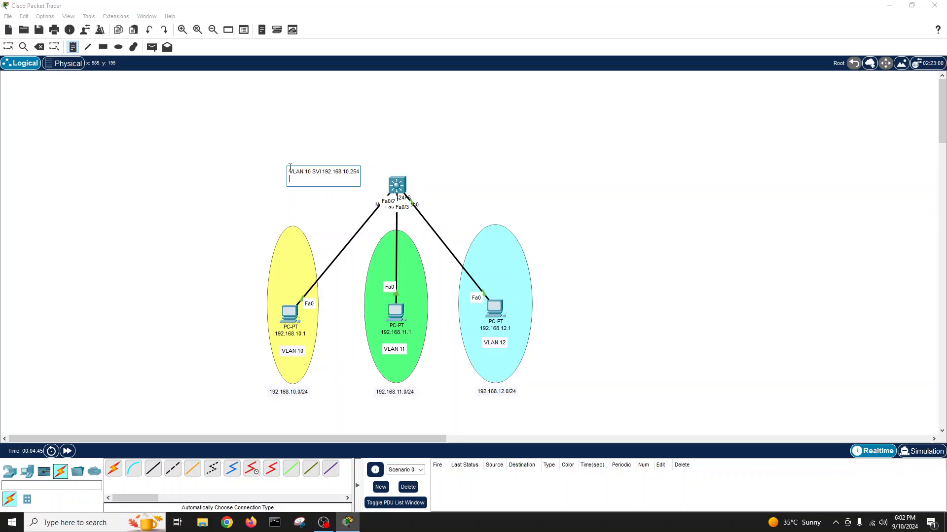
{"action": "type", "text": "VLAN 11 SVI"}
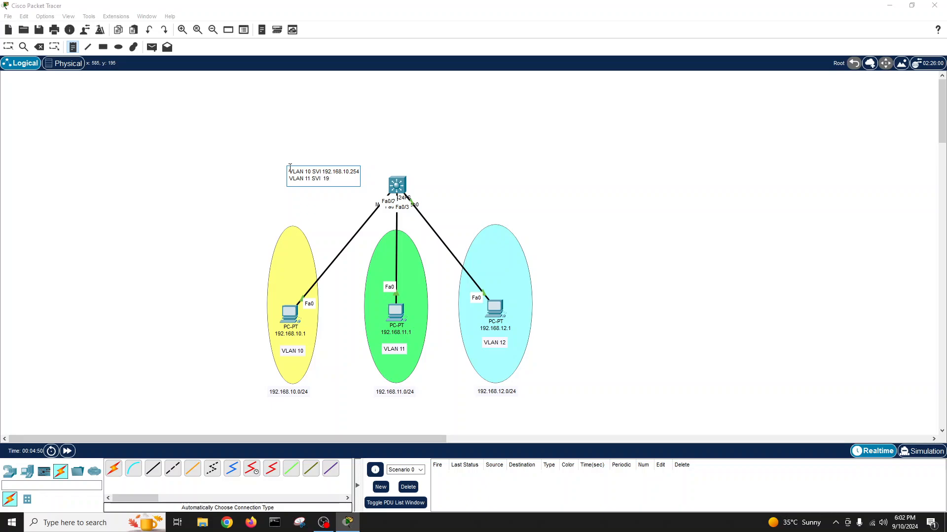
{"action": "type", "text": "192.168.11.254"}
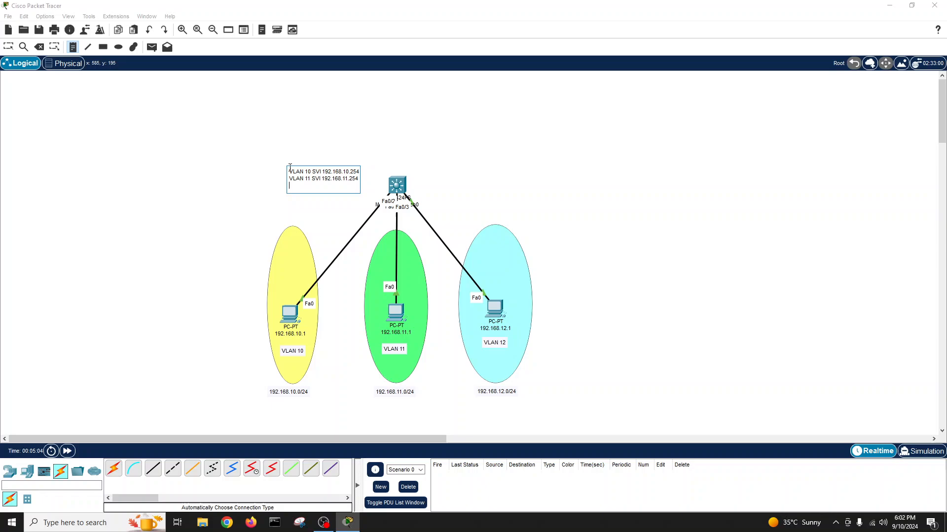
{"action": "type", "text": "VLAN 12"}
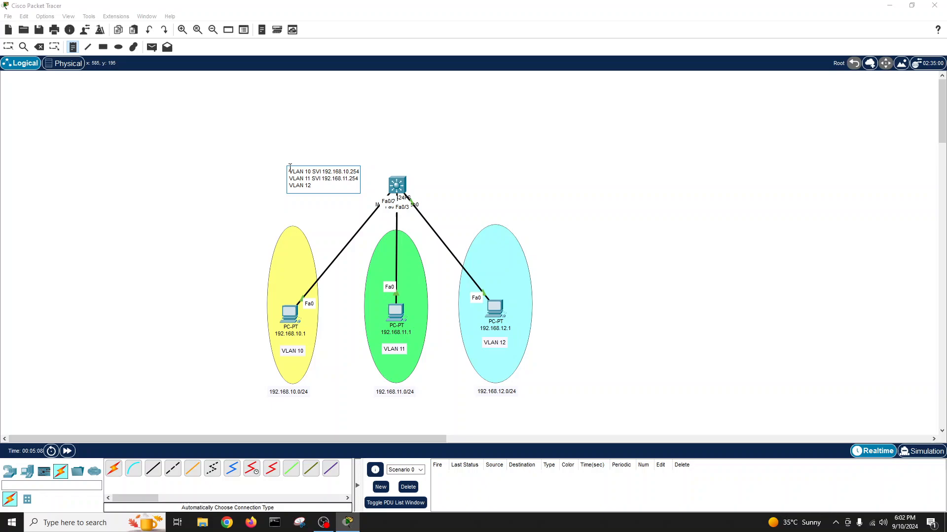
{"action": "type", "text": "SVI"}
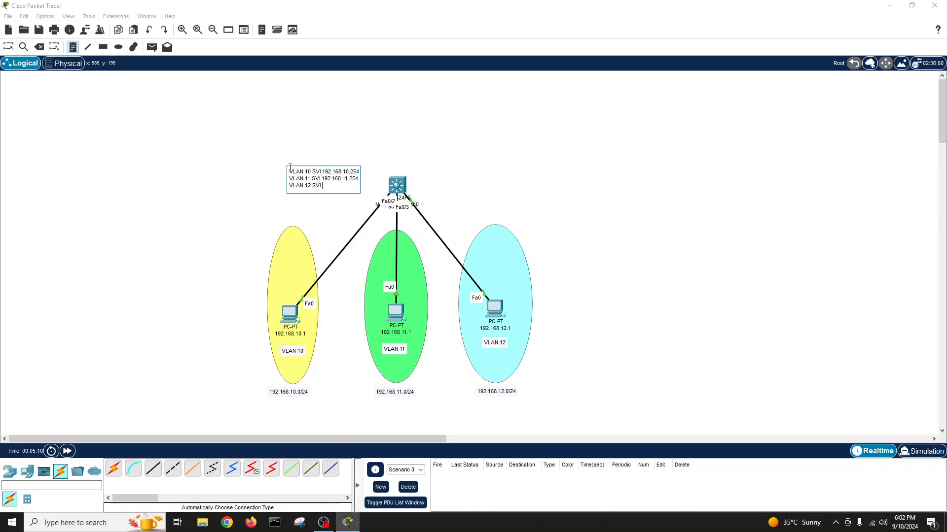
{"action": "type", "text": "192.168.12.254"}
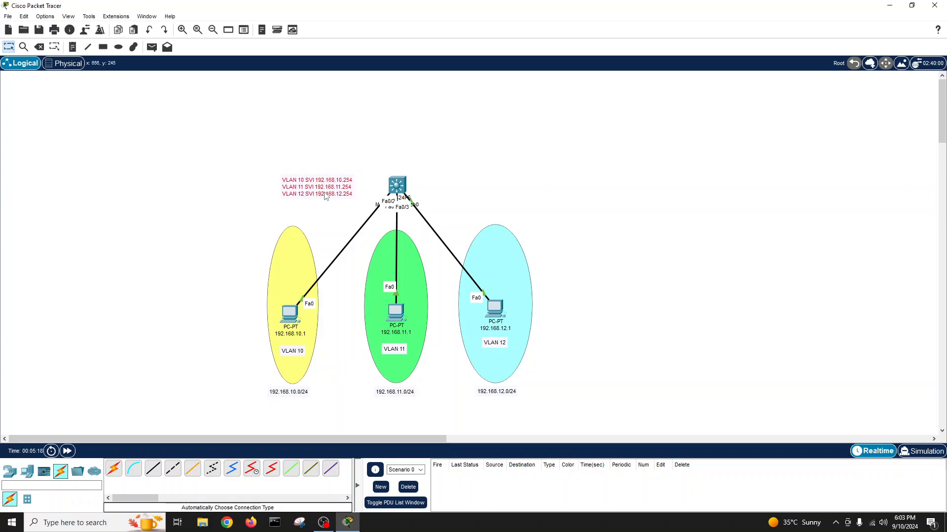
{"action": "mouse_move", "coordinate": [617, 210]}
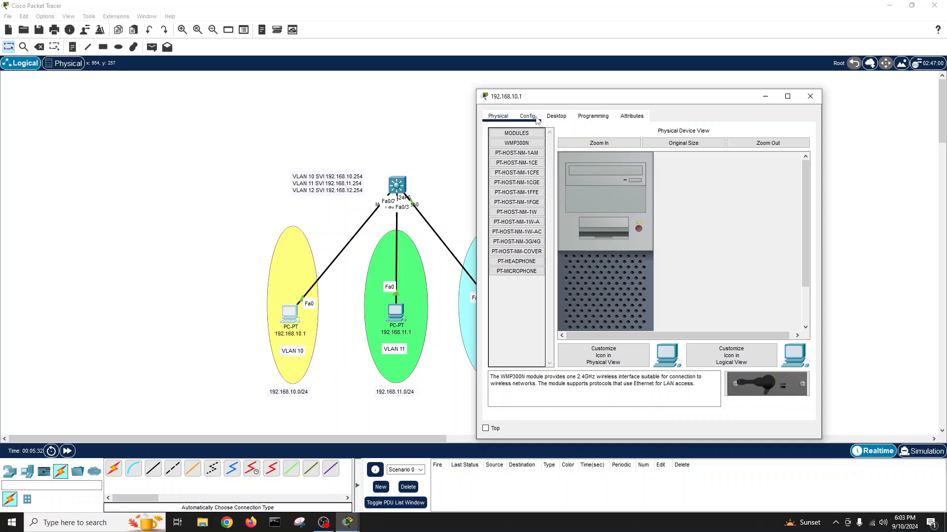
In IP Configuration, enter 192.168.10.1, mask 255.255.255.0 and gateway 192.168.10.254
{"action": "left_click", "coordinate": [555, 115]}
{"action": "type", "text": "192.168.10.1"}
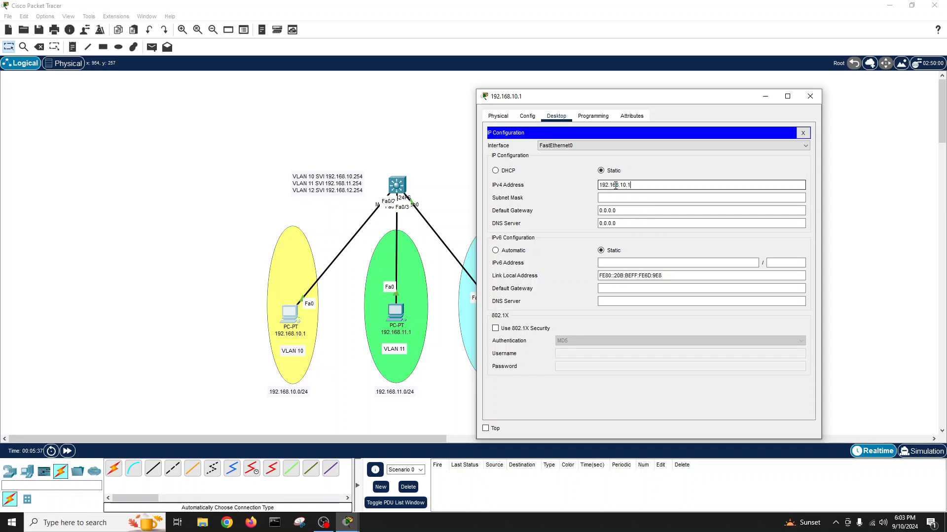
{"action": "triple_click", "coordinate": [614, 184]}
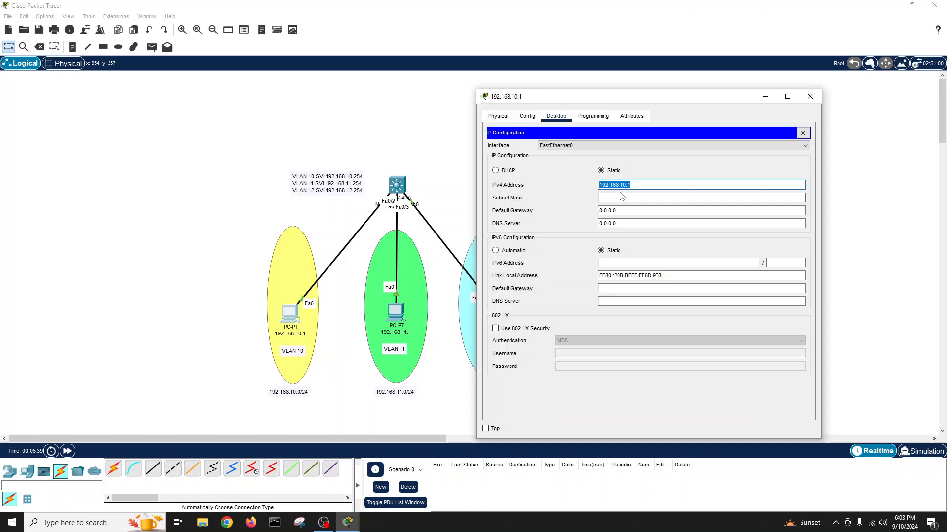
{"action": "left_click", "coordinate": [700, 197]}
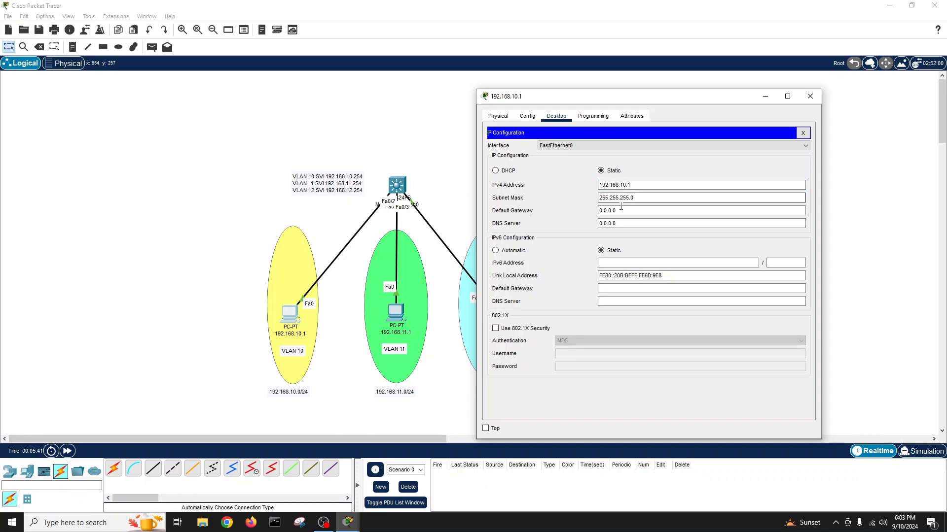
{"action": "type", "text": "192.168.10.1"}
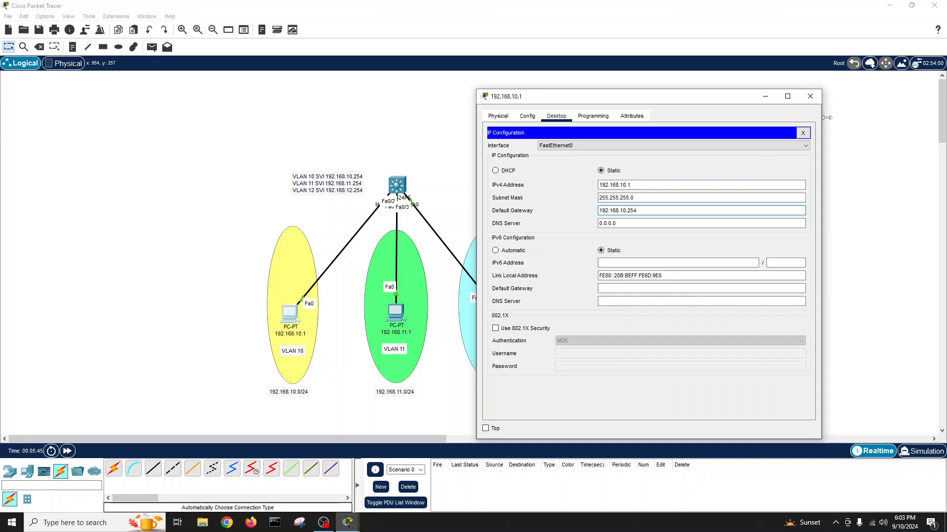
{"action": "left_click", "coordinate": [802, 133]}
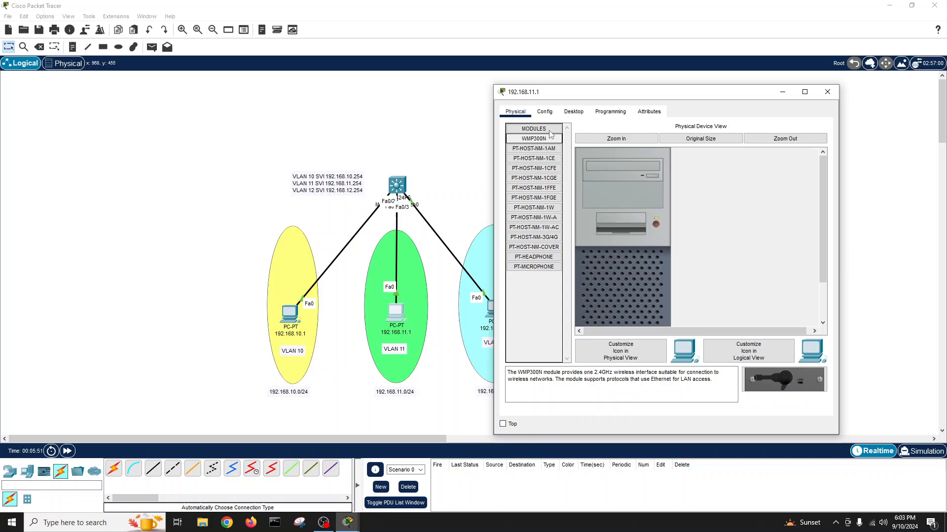
In IP Configuration, enter 192.168.11.1, mask 255.255.255.0 and gateway 192.168.11.254
{"action": "left_click", "coordinate": [543, 111]}
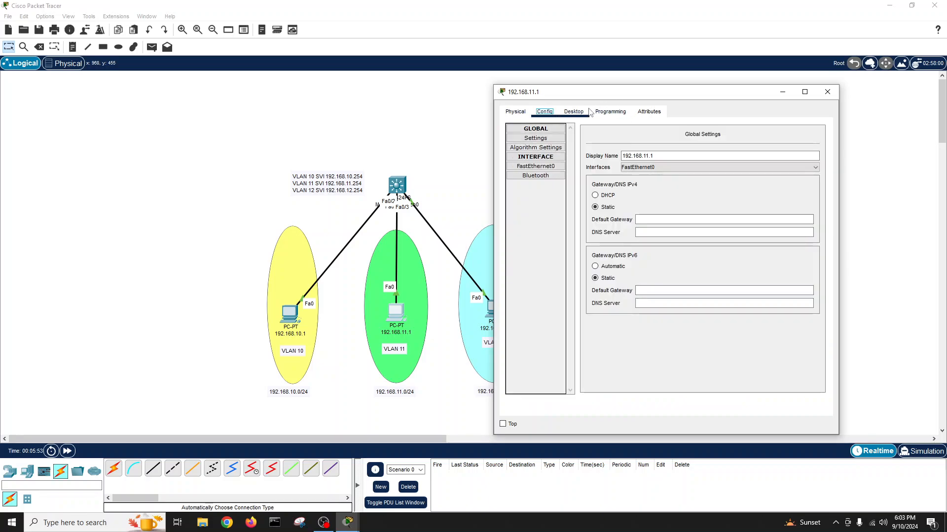
{"action": "left_click", "coordinate": [572, 111]}
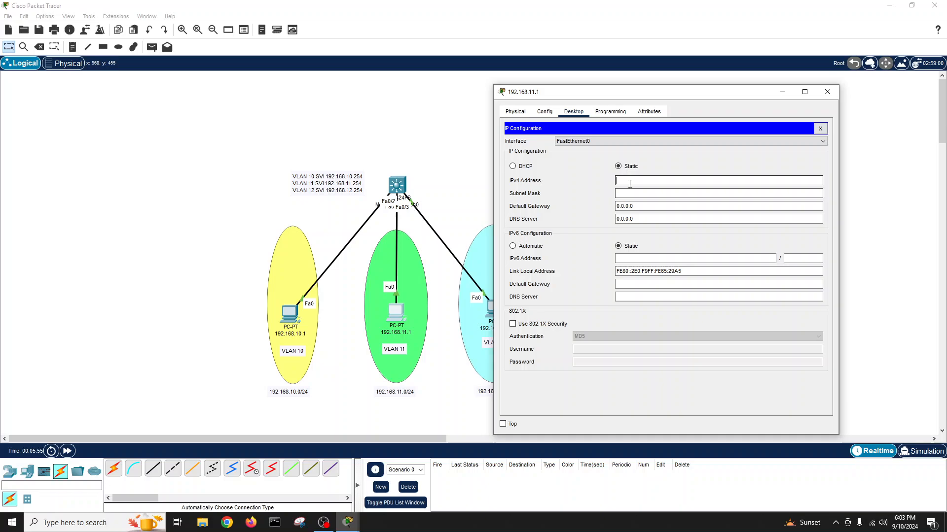
{"action": "type", "text": "192.168.11."}
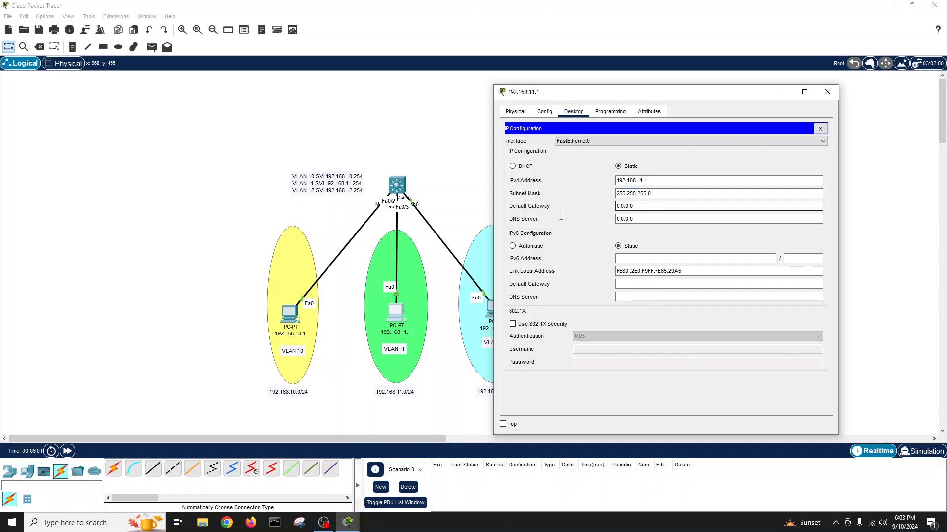
{"action": "type", "text": "192.168.11.1"}
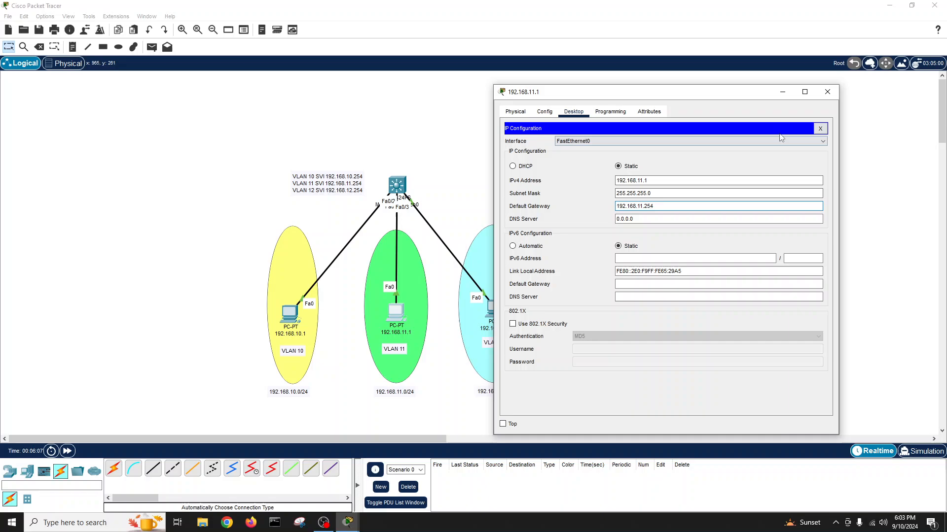
{"action": "left_click", "coordinate": [827, 92]}
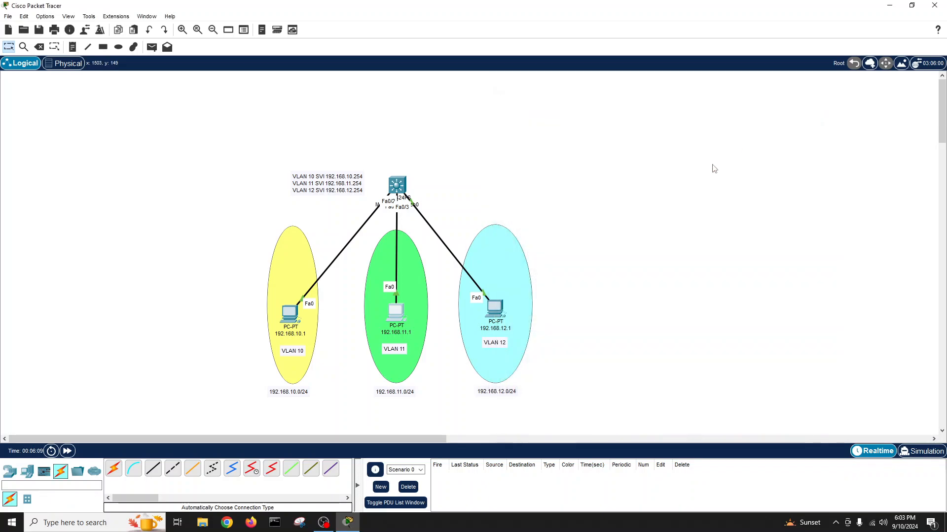
In IP Configuration, enter 192.168.12.1, mask 255.255.255.0 and gateway 192.168.12.254
{"action": "left_click", "coordinate": [495, 310]}
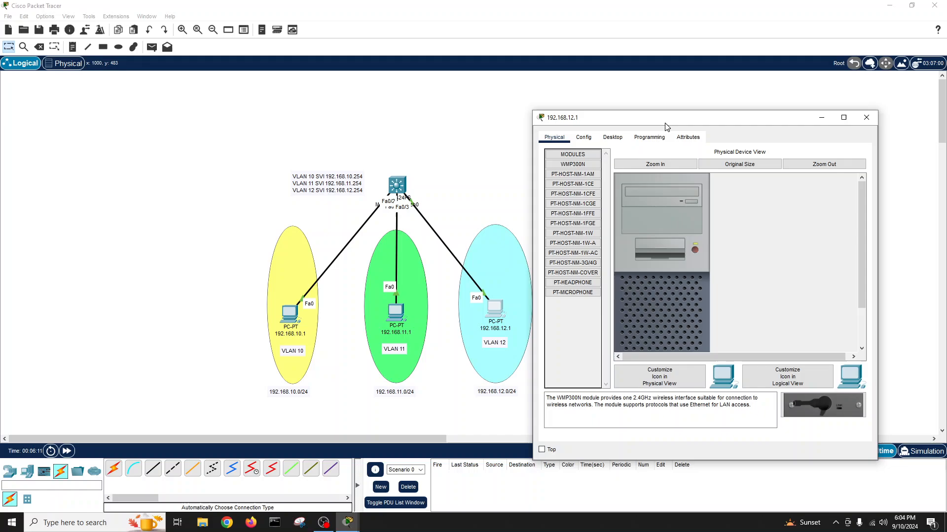
{"action": "left_click", "coordinate": [618, 106]}
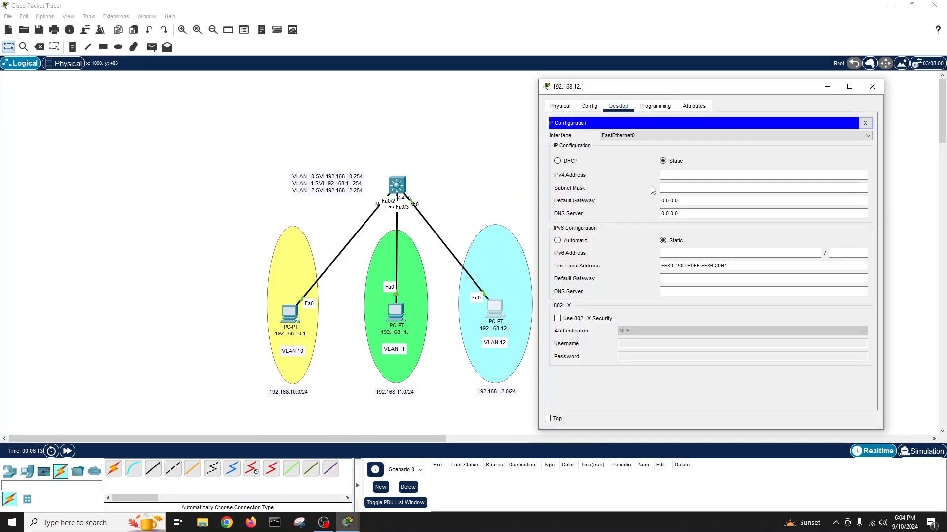
{"action": "type", "text": "192.168.11."}
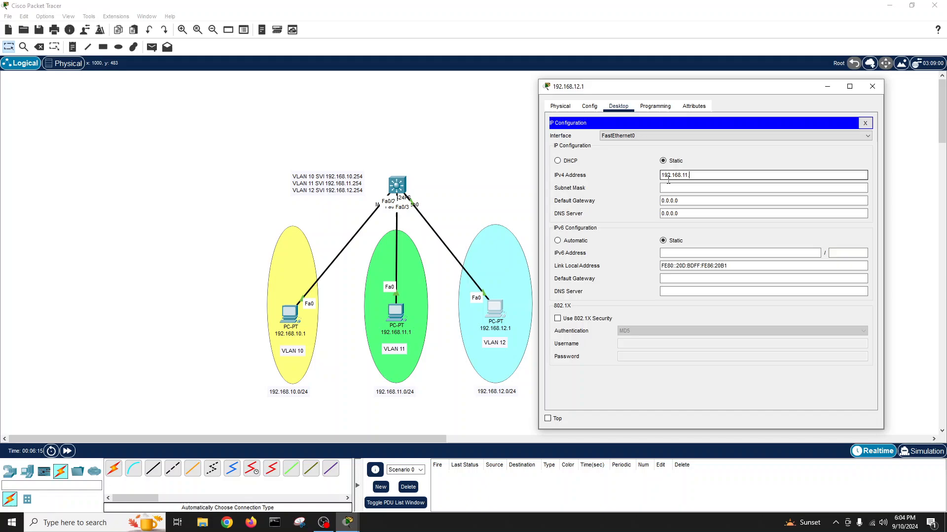
{"action": "type", "text": "2."}
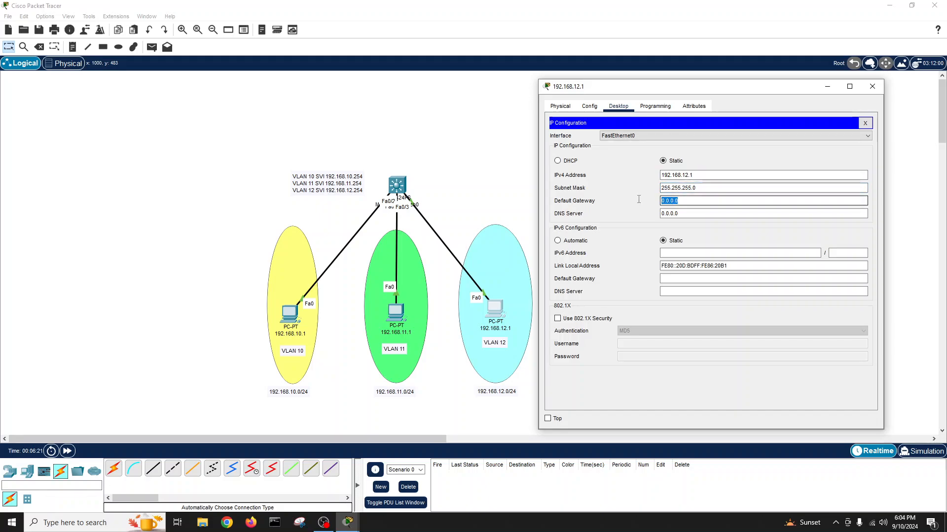
{"action": "type", "text": "192.168.12.205"}
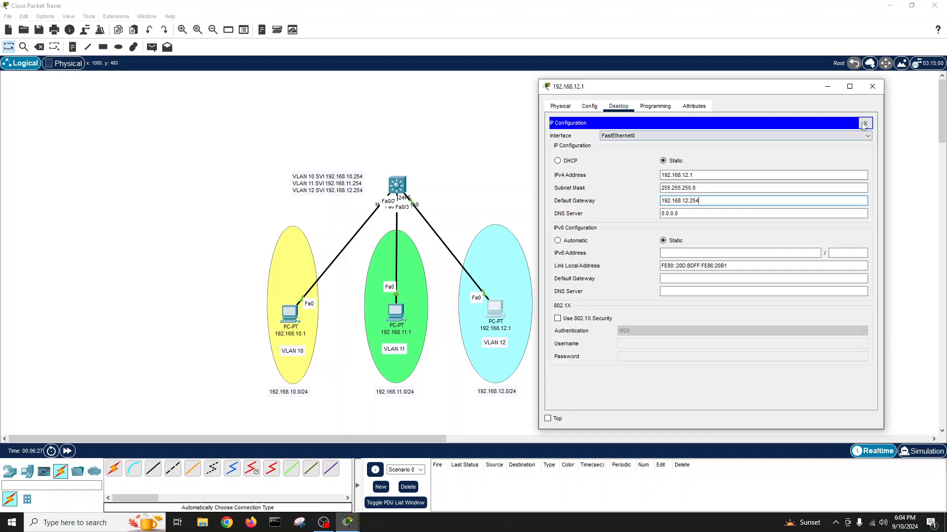
{"action": "left_click", "coordinate": [871, 86]}
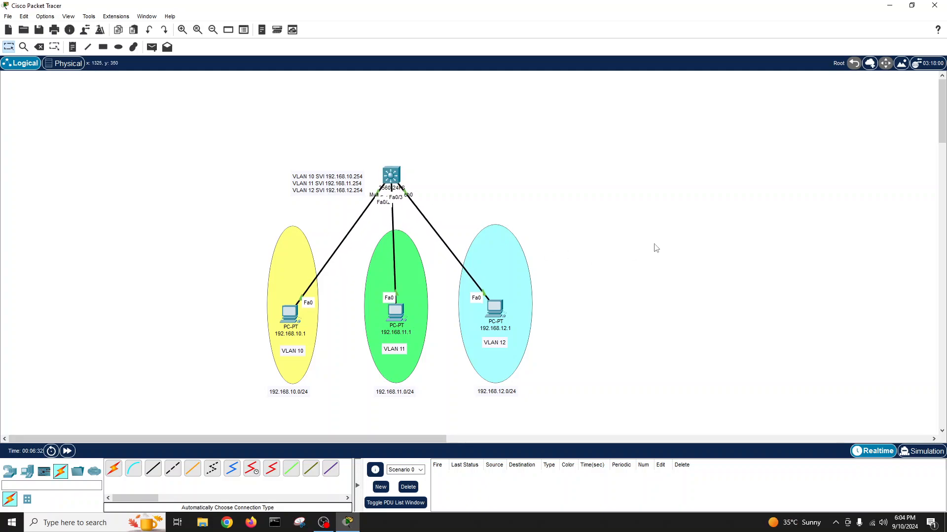
{"action": "mouse_move", "coordinate": [411, 286]}
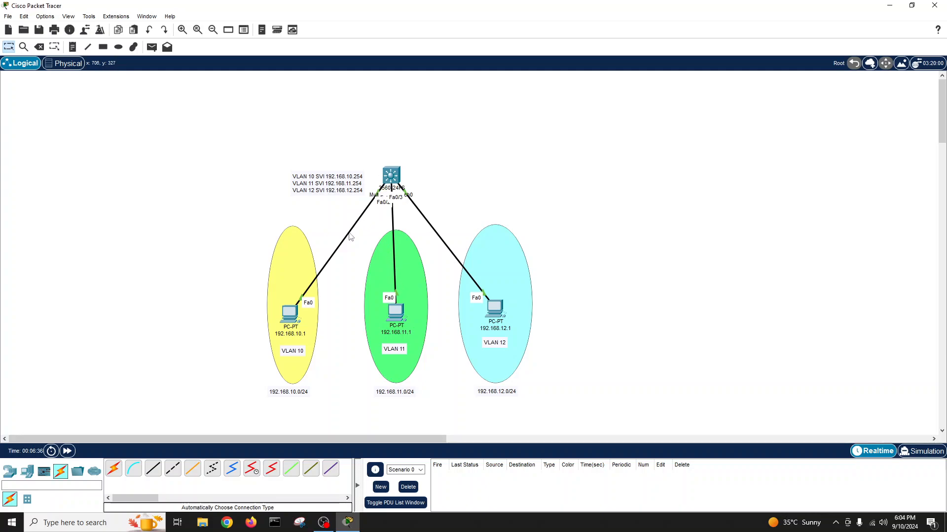
{"action": "mouse_move", "coordinate": [442, 239]}
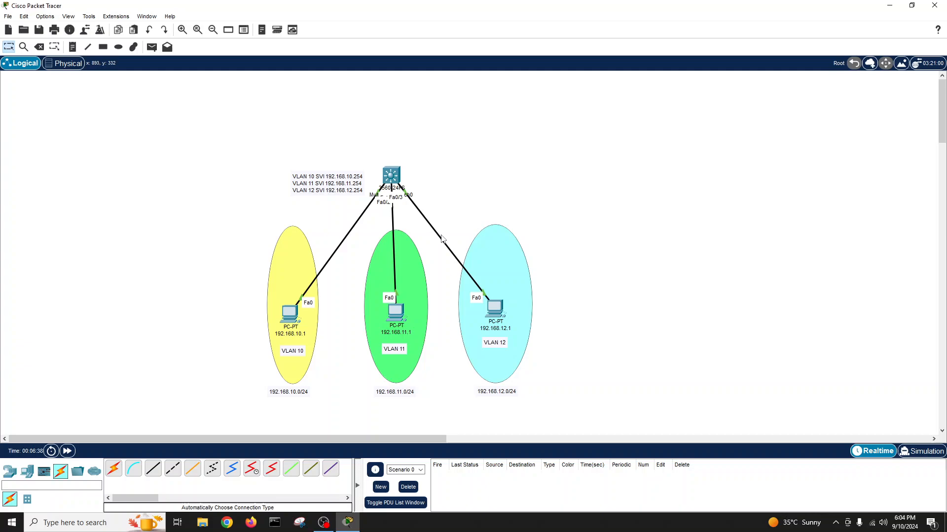
{"action": "mouse_move", "coordinate": [316, 192]}
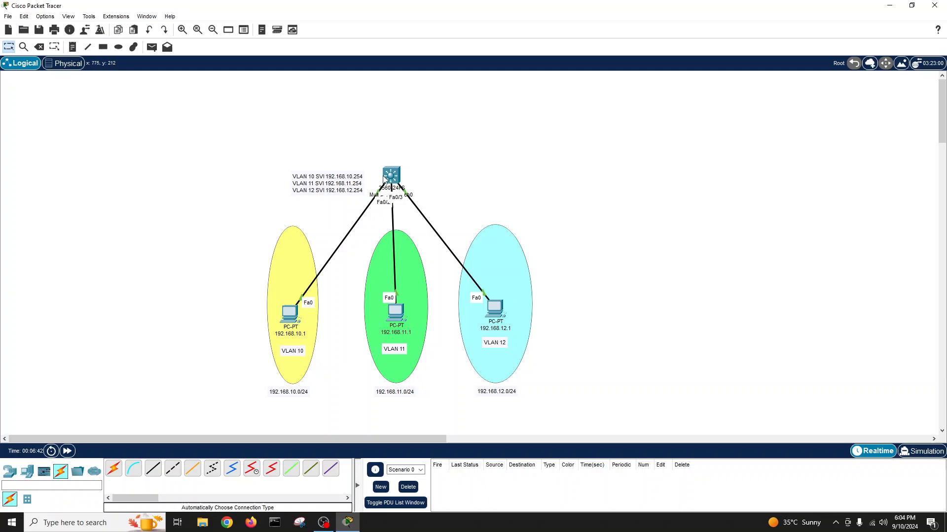
In Multilayer Switch0's CLI, create VLANs 10, 11 and 12 from global configuration
{"action": "double_click", "coordinate": [391, 176]}
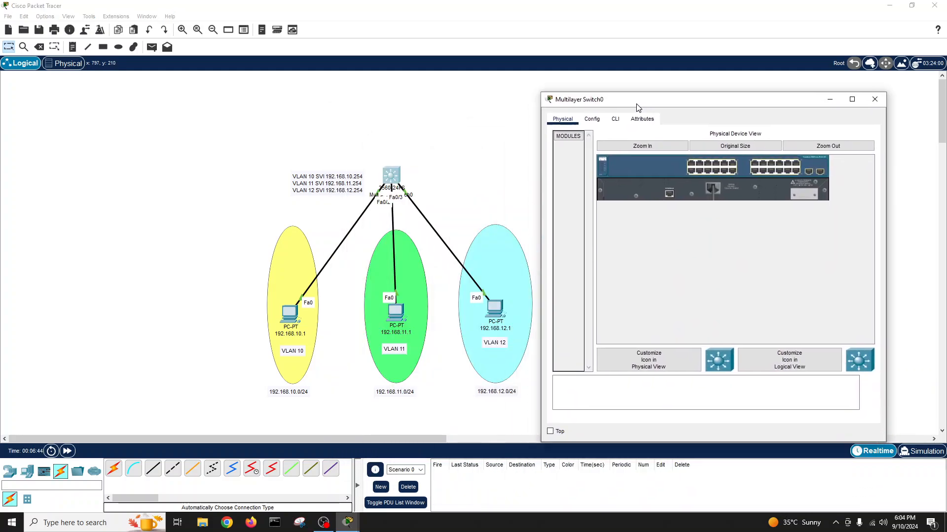
{"action": "left_click", "coordinate": [615, 118]}
{"action": "type", "text": "conf"}
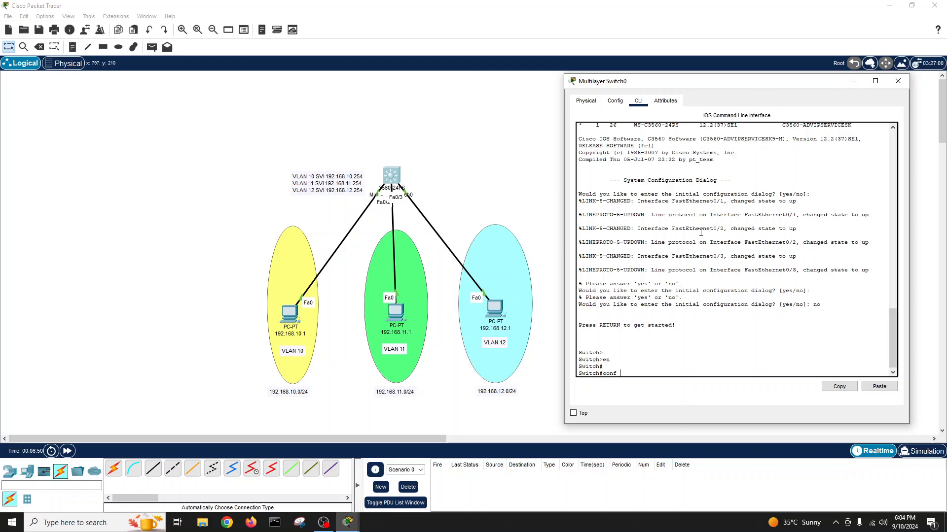
{"action": "type", "text": "van"}
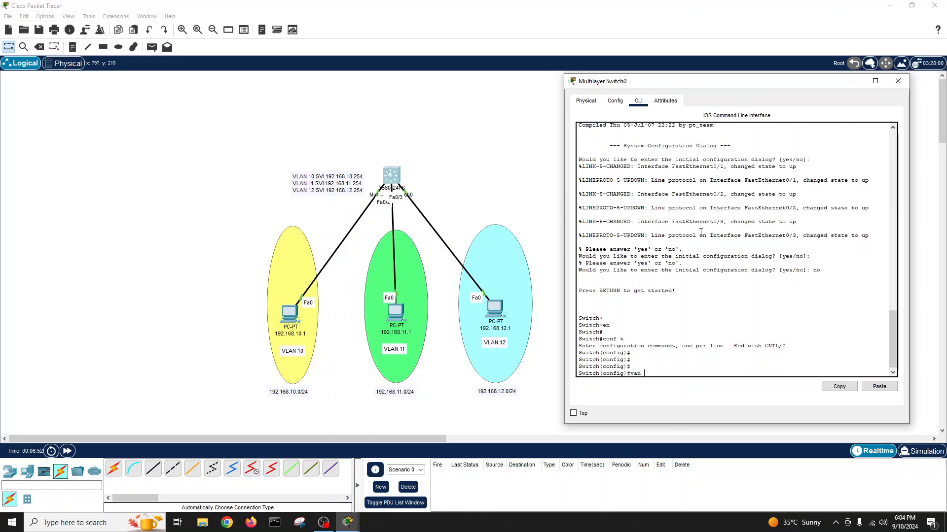
{"action": "type", "text": "vlan 10"}
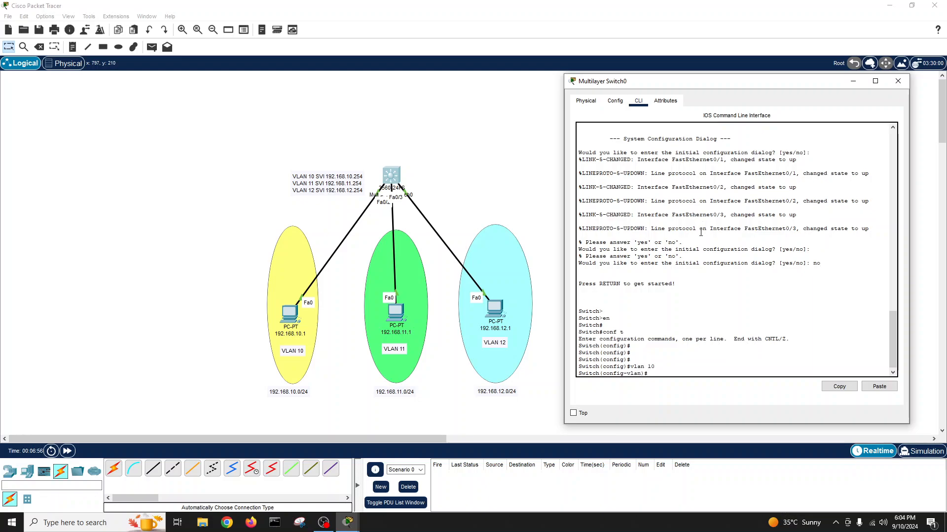
{"action": "type", "text": "vlan"}
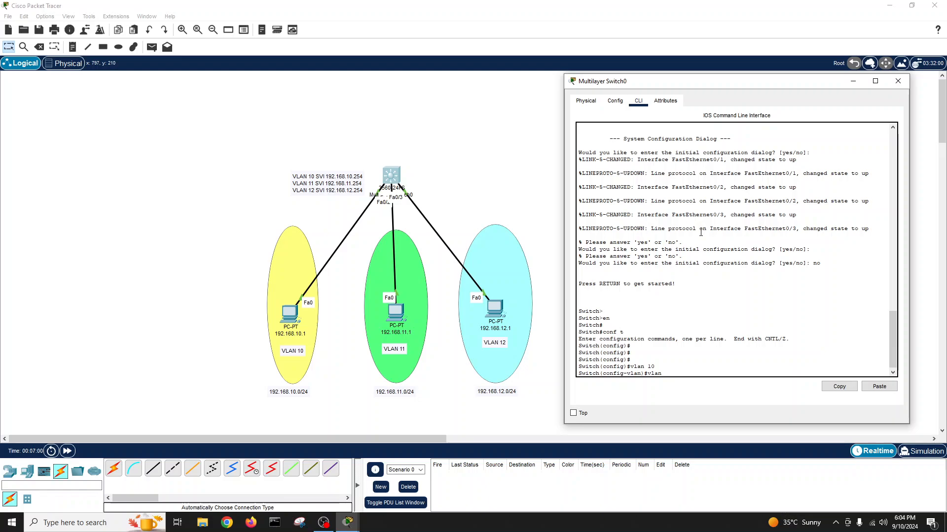
{"action": "type", "text": "vlan 11"}
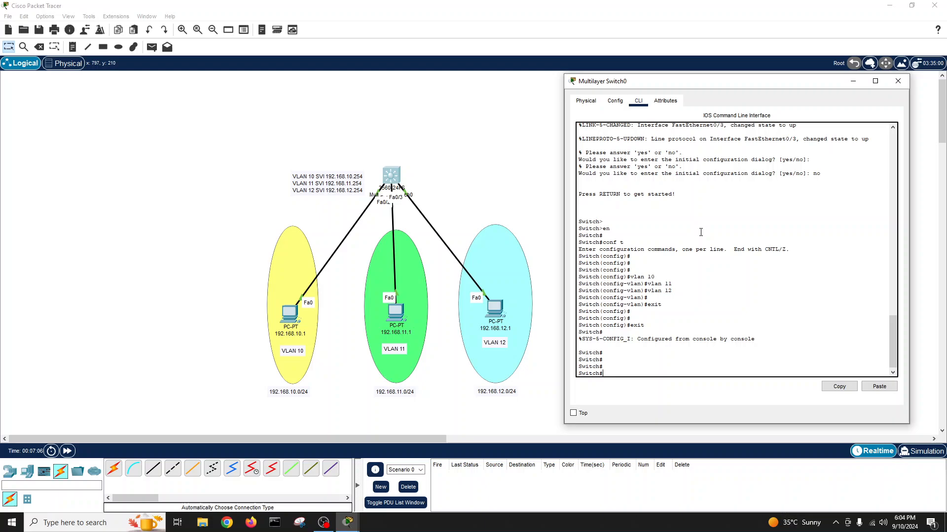
{"action": "mouse_move", "coordinate": [393, 209]}
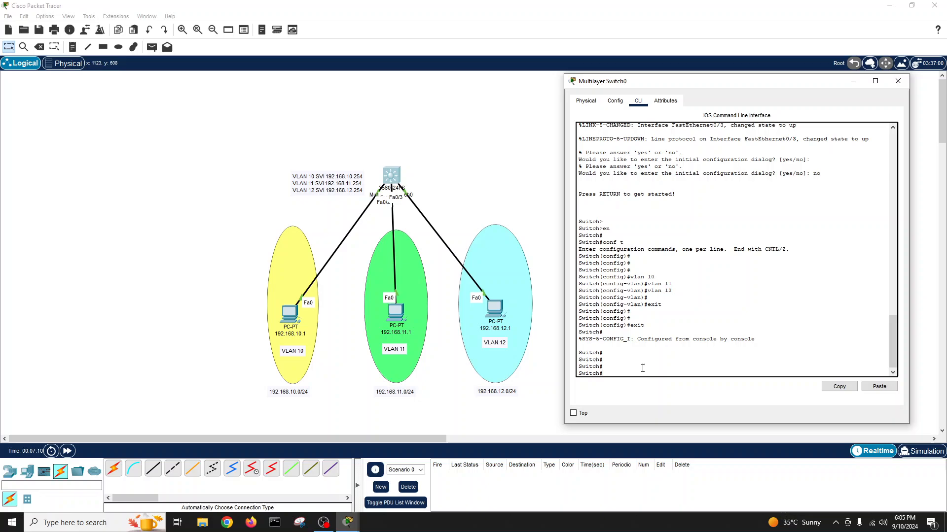
Make Fa0/1 an access port assigned to VLAN 10
{"action": "type", "text": "conf"}
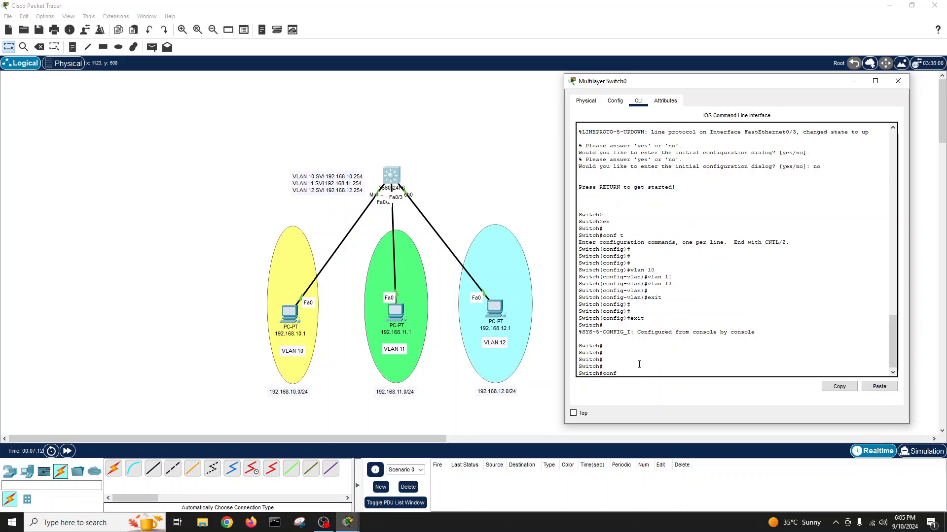
{"action": "type", "text": "int range"}
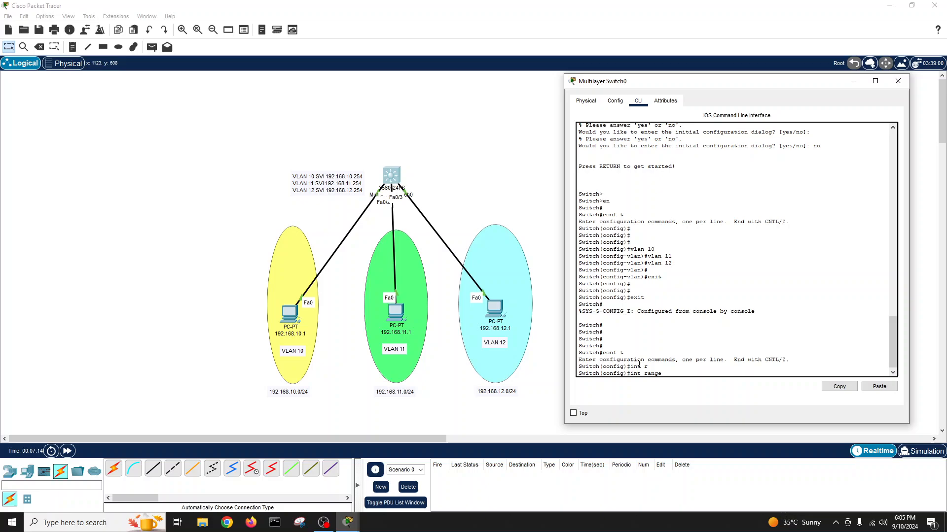
{"action": "type", "text": "fastEthernet eth"}
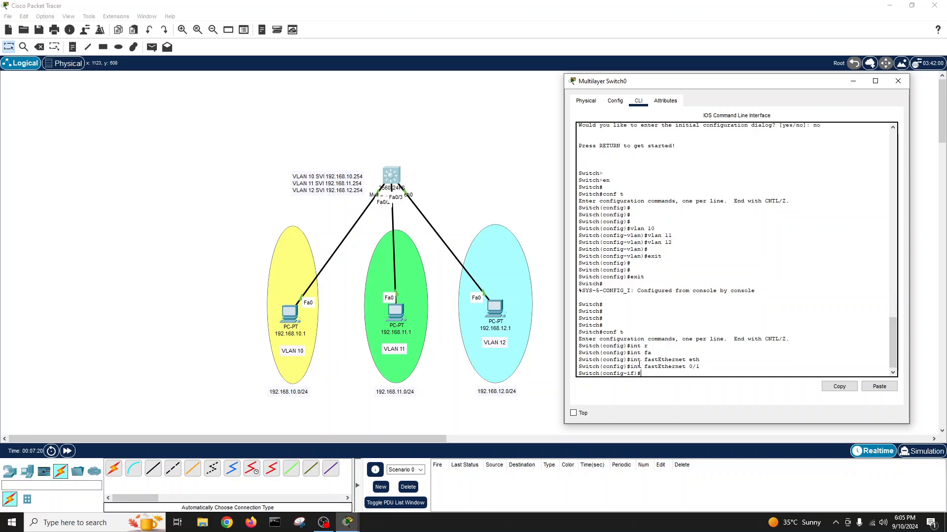
{"action": "type", "text": "switchport mod acces"}
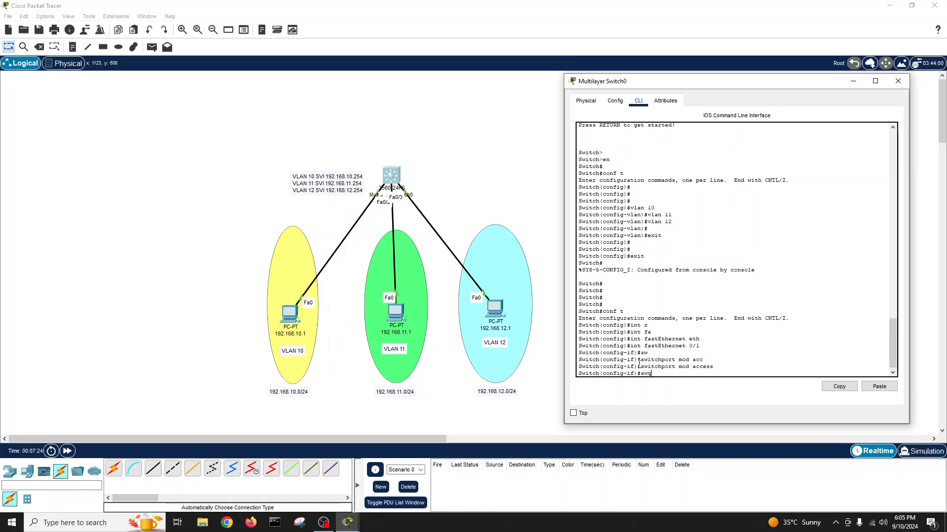
{"action": "type", "text": "switchport access vlan 1"}
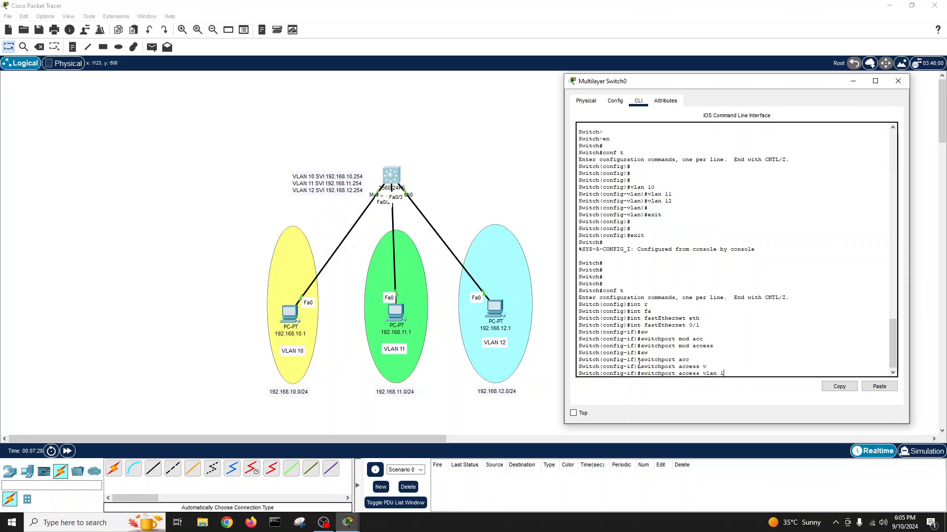
{"action": "key", "text": "enter"}
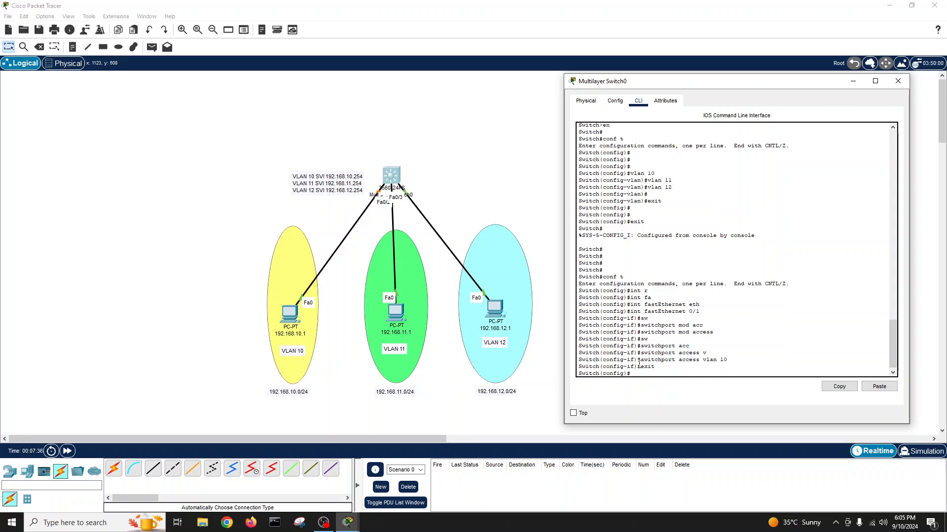
Assign Fa0/2 as an access port in VLAN 11
{"action": "type", "text": "int ra"}
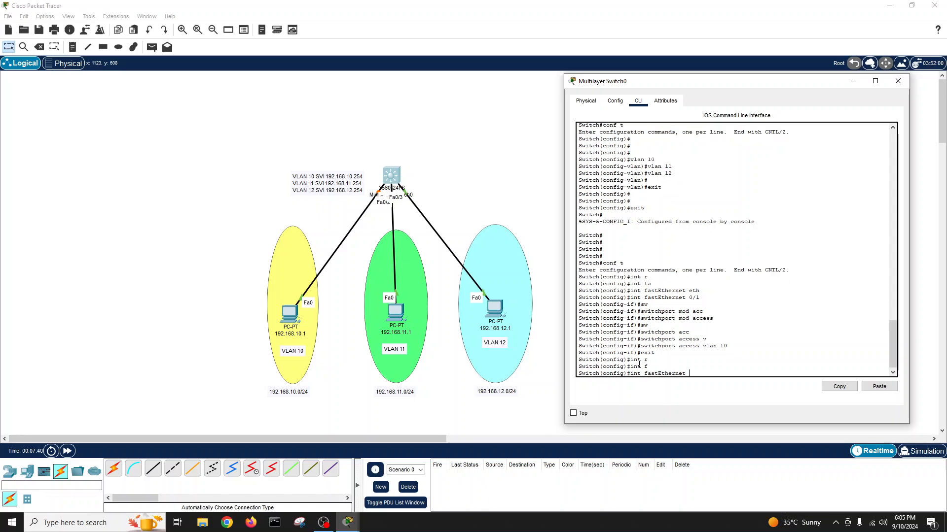
{"action": "type", "text": "0/1"}
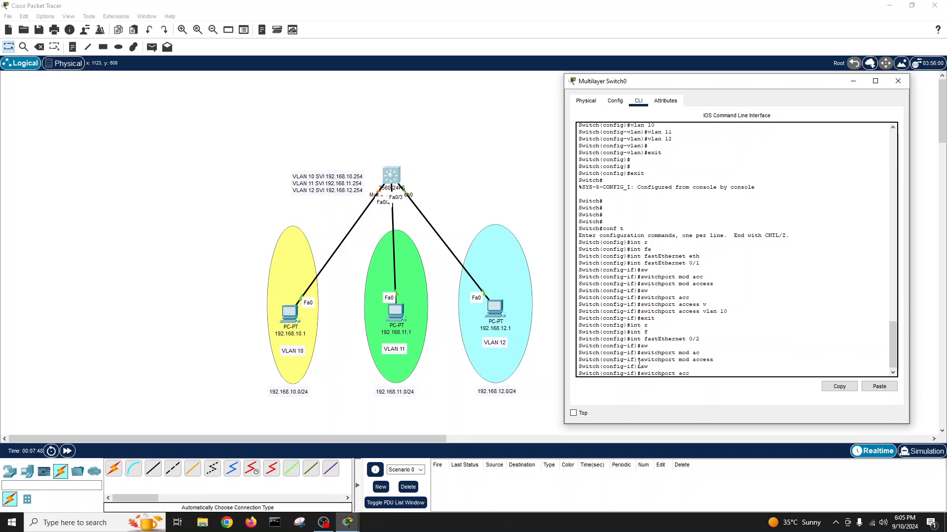
{"action": "type", "text": "switchport access vlan 11"}
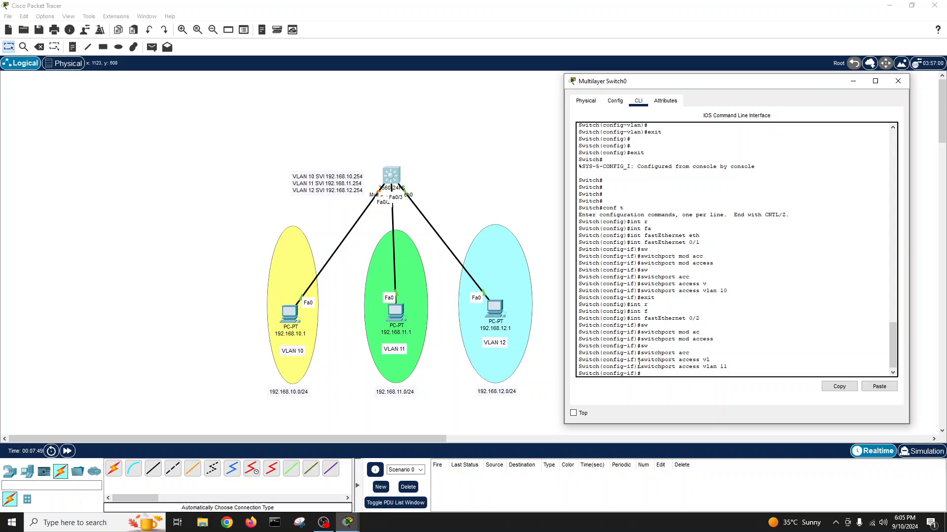
{"action": "type", "text": "exit"}
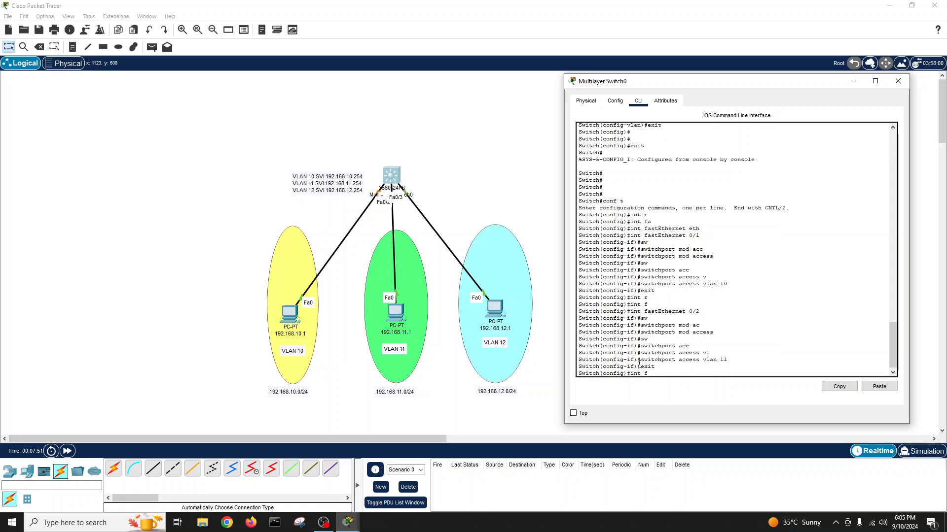
Put Fa0/3 in access VLAN 12, save with write memory and list interfaces
{"action": "type", "text": "astEthernet 0"}
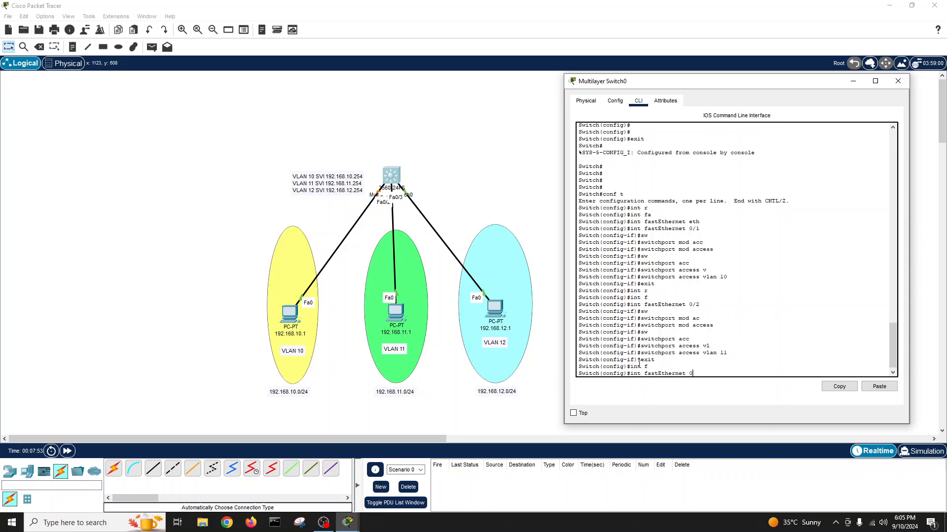
{"action": "type", "text": "3"}
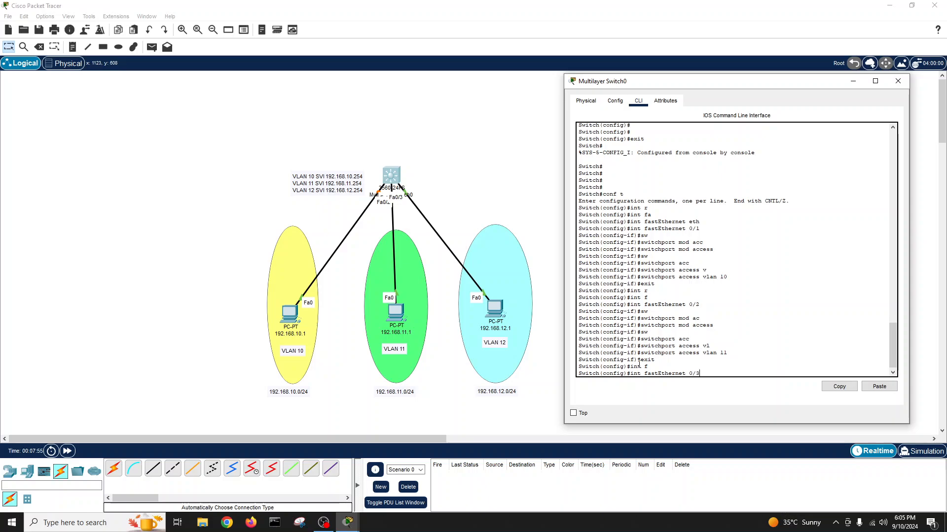
{"action": "type", "text": "sw"}
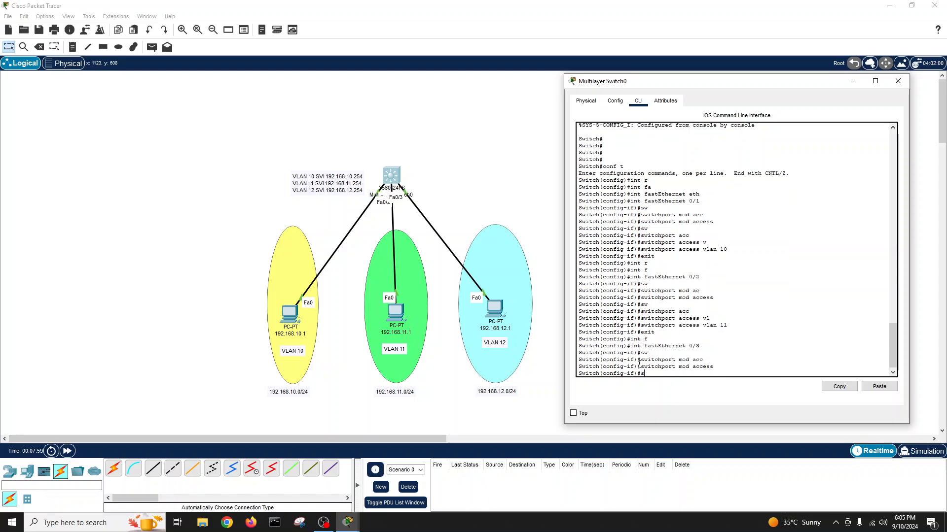
{"action": "type", "text": "witchport access vlan 12"}
{"action": "type", "text": "exit"}
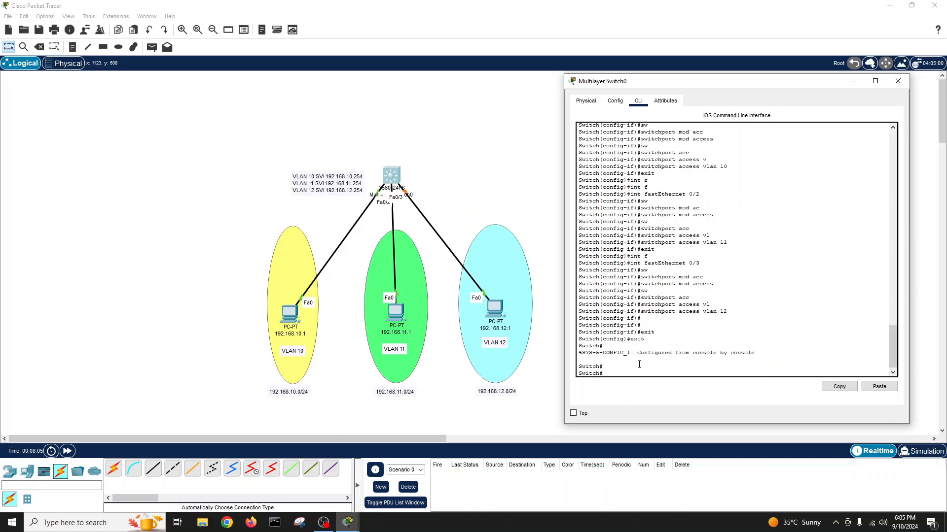
{"action": "type", "text": "wri me"}
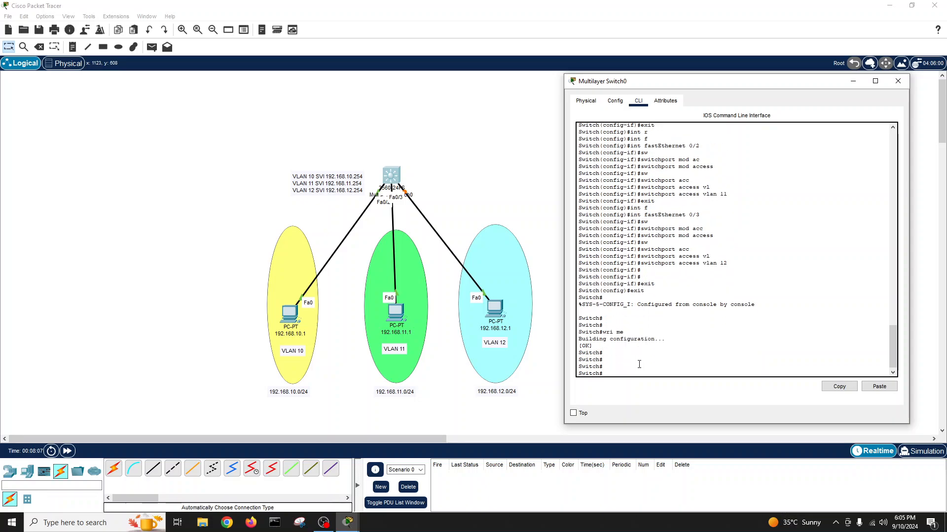
{"action": "type", "text": "show int status"}
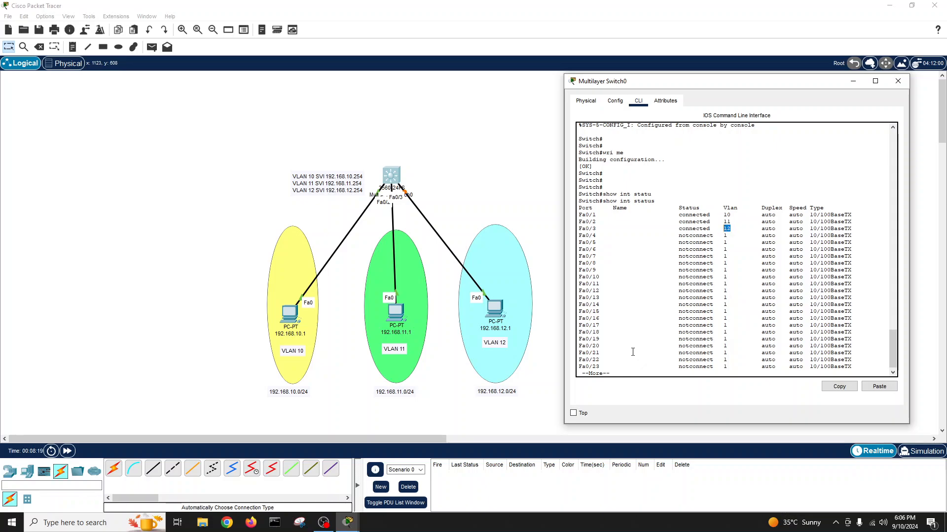
{"action": "mouse_move", "coordinate": [642, 317]}
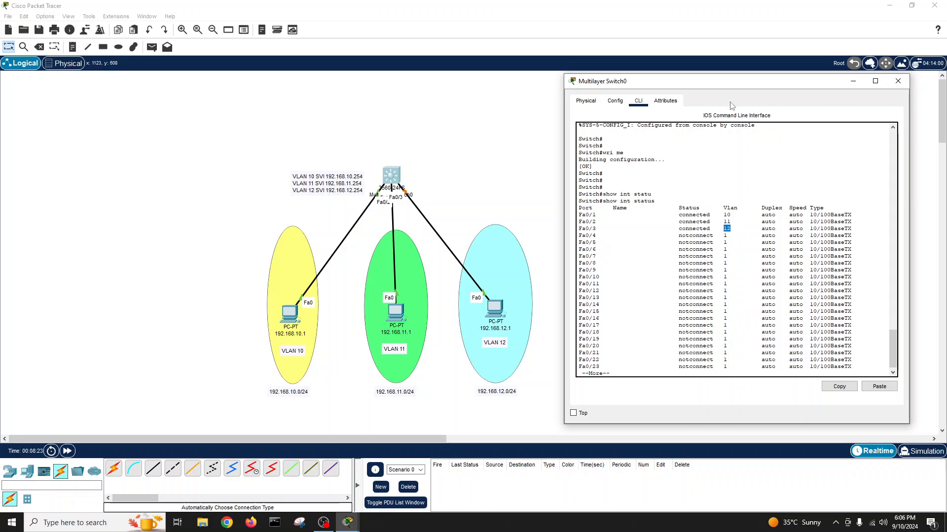
Scroll the switch output to review port VLAN status and the IP interface summary
{"action": "scroll", "scroll_direction": "down", "scroll_amount": 3}
{"action": "type", "text": "show ip int brief"}
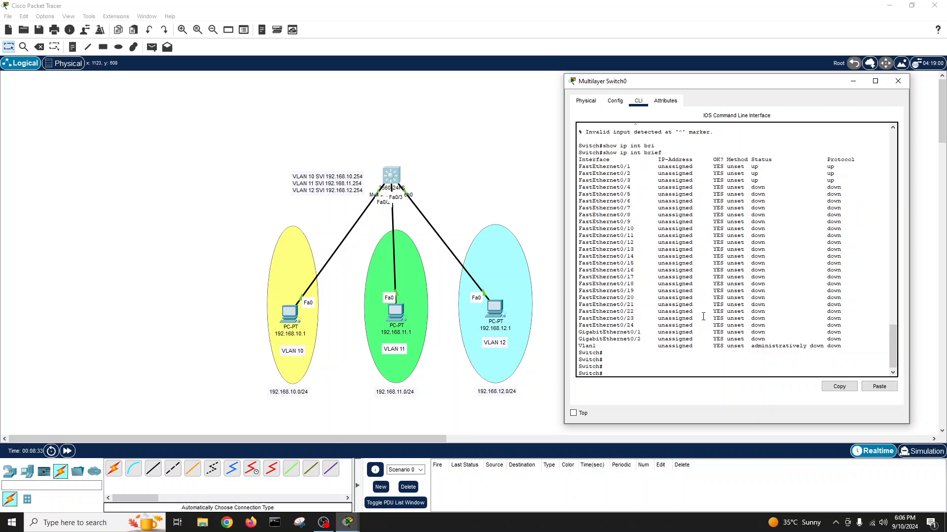
Give interface Vlan10 the address 192.168.10.254 255.255.255.0
{"action": "type", "text": "conf t"}
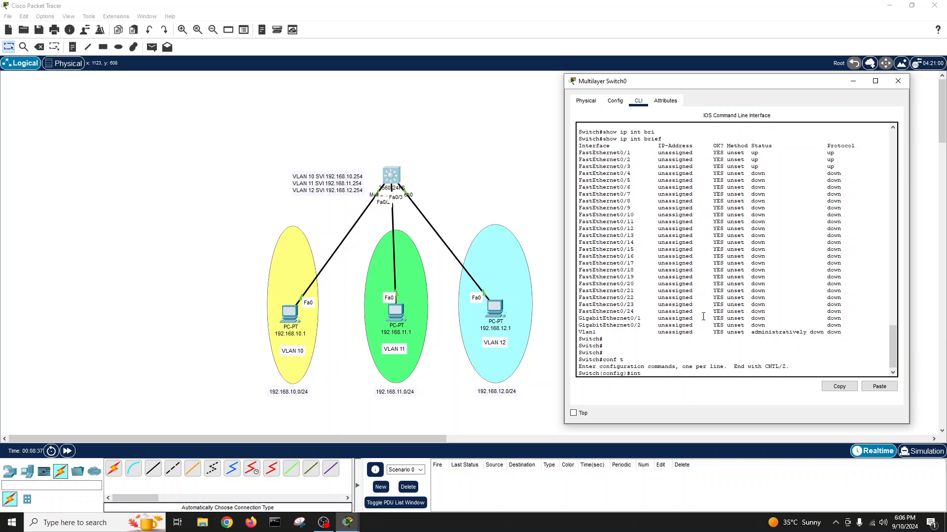
{"action": "type", "text": "int vlan 10"}
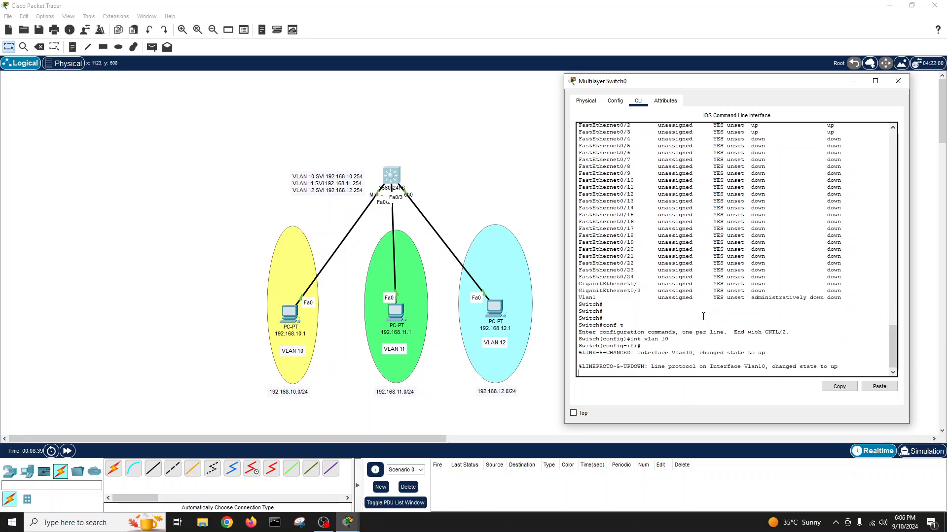
{"action": "type", "text": "ip add 192.168.1"}
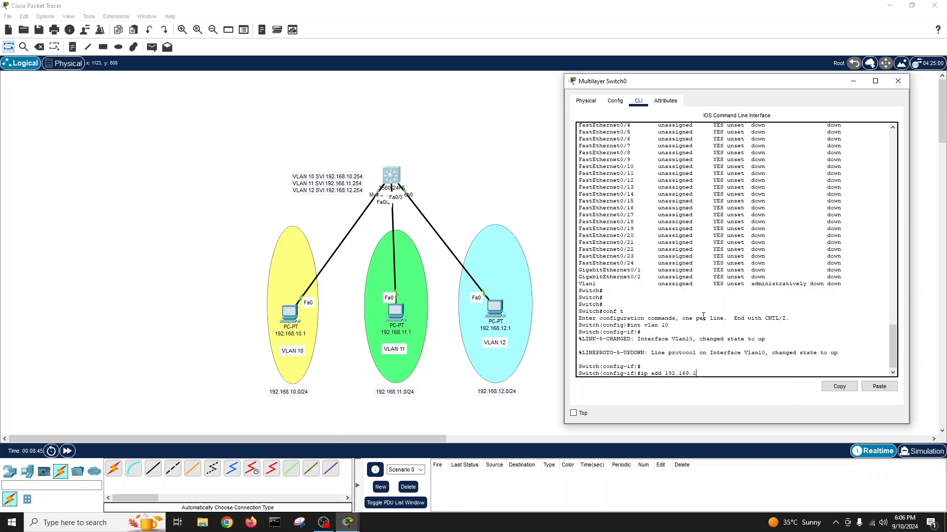
{"action": "type", "text": "0.254"}
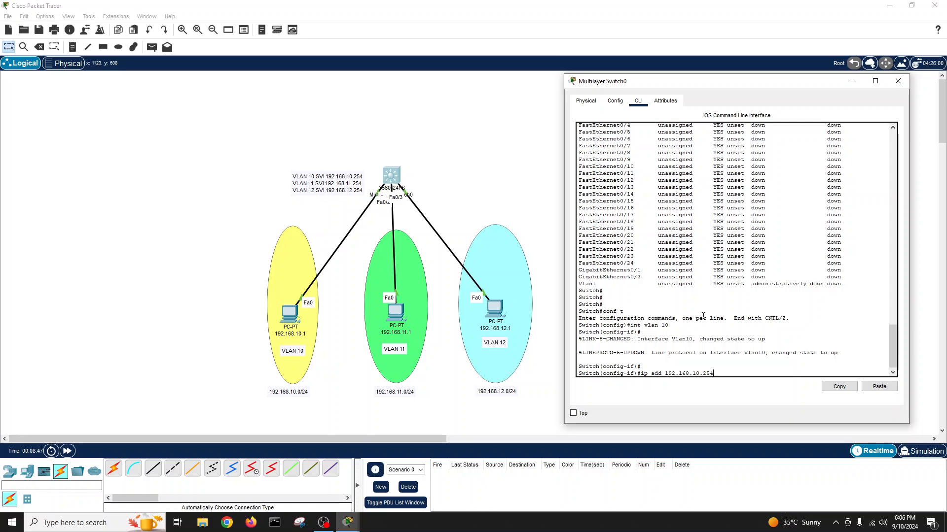
{"action": "type", "text": "255.255.255.0"}
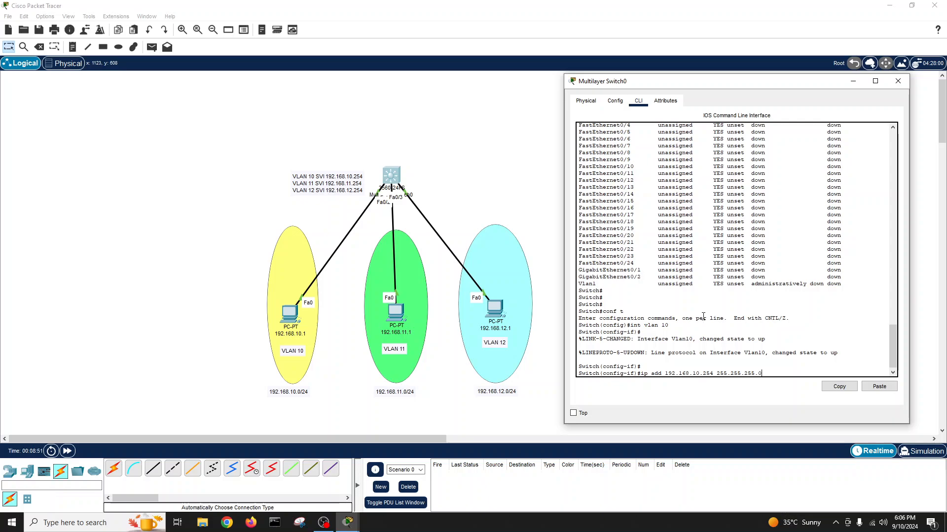
{"action": "key", "text": "enter"}
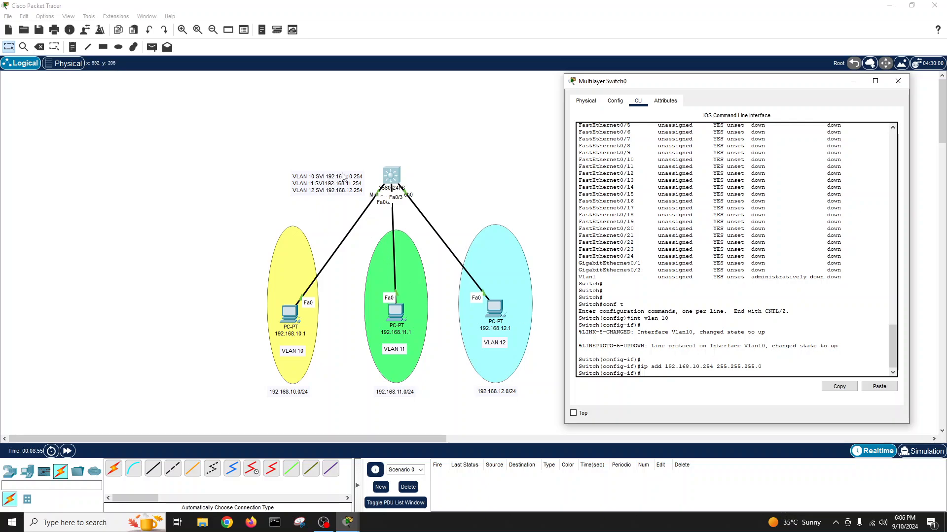
{"action": "mouse_move", "coordinate": [666, 340]}
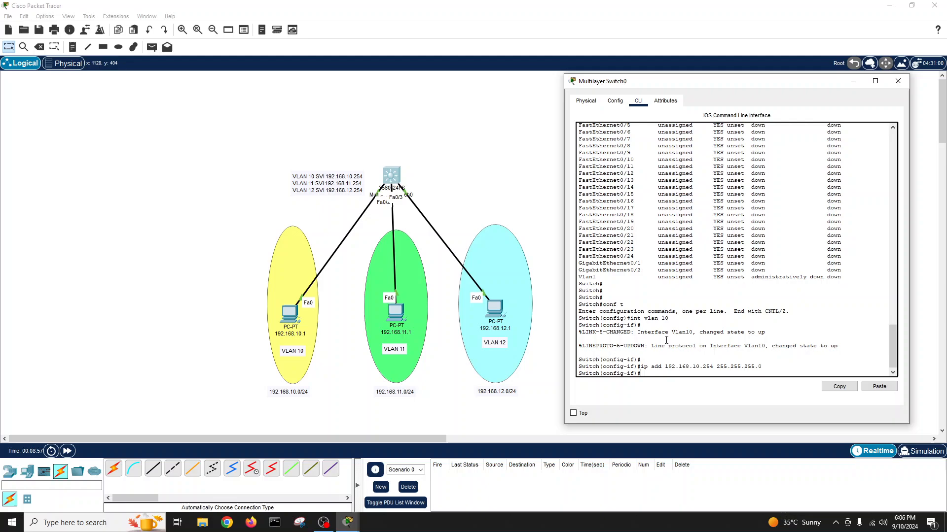
Address Vlan11 as 192.168.11.254/24 and bring it up with no shutdown
{"action": "type", "text": "int vlan 11"}
{"action": "type", "text": "ip a"}
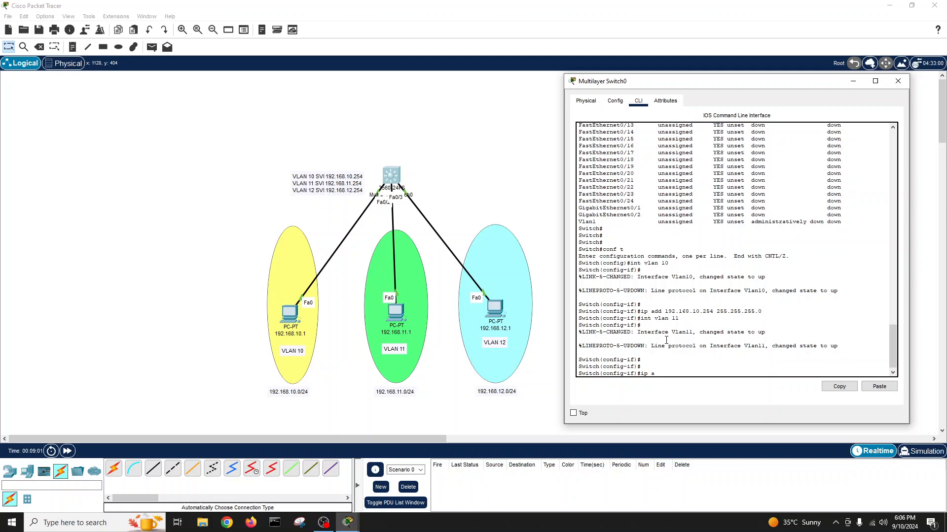
{"action": "type", "text": "dd 192.168.11.254"}
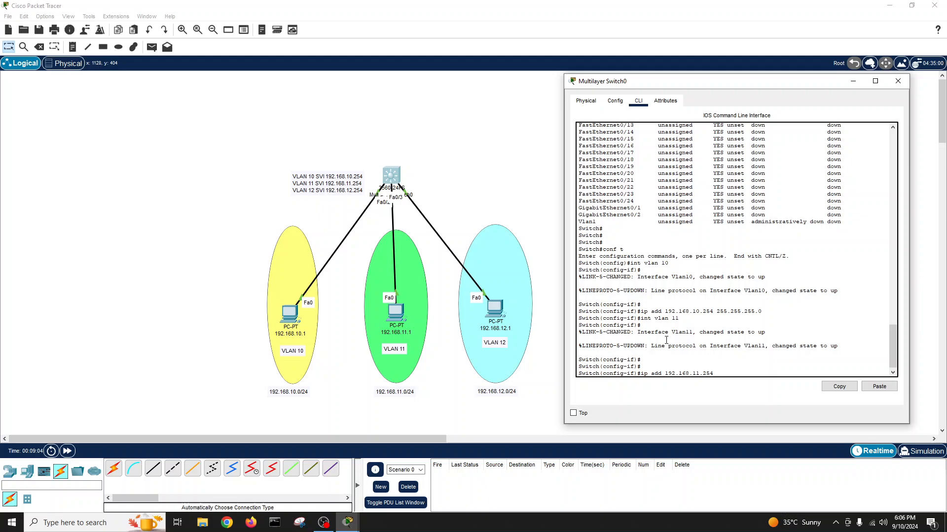
{"action": "type", "text": "255.255.255.0"}
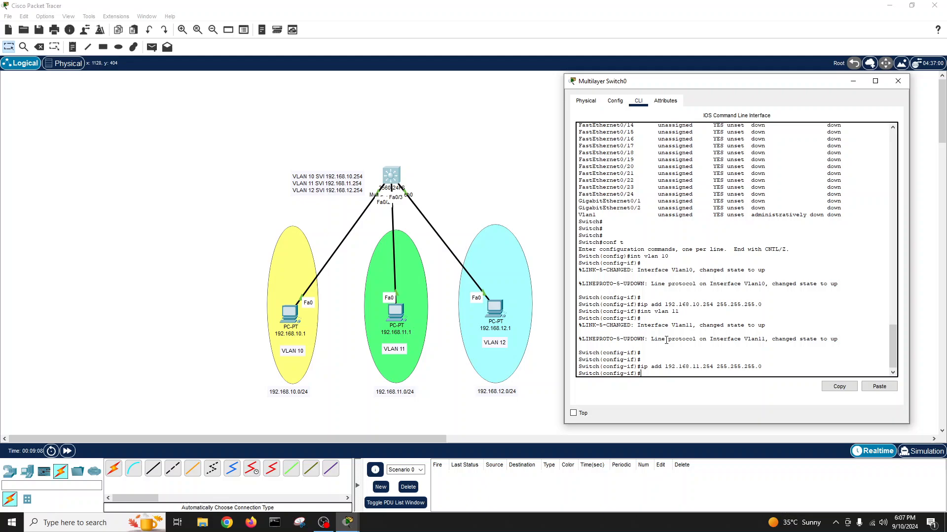
{"action": "type", "text": "no sh"}
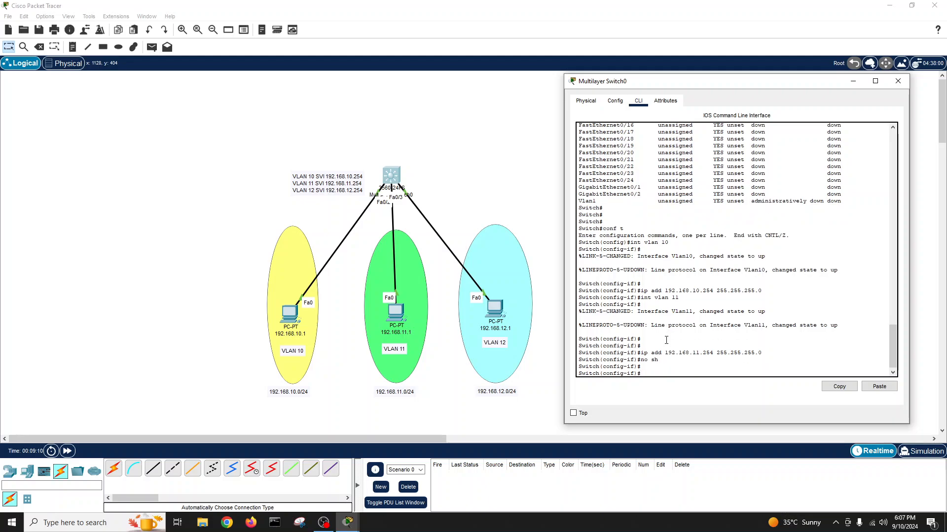
Assign Vlan12 the address 192.168.12.254 255.255.255.0
{"action": "type", "text": "int vlan 12"}
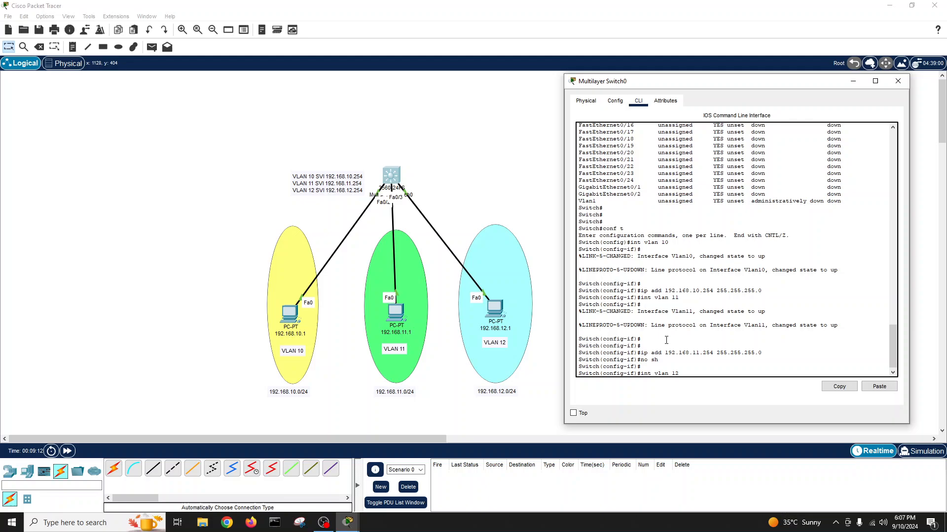
{"action": "type", "text": "ip add"}
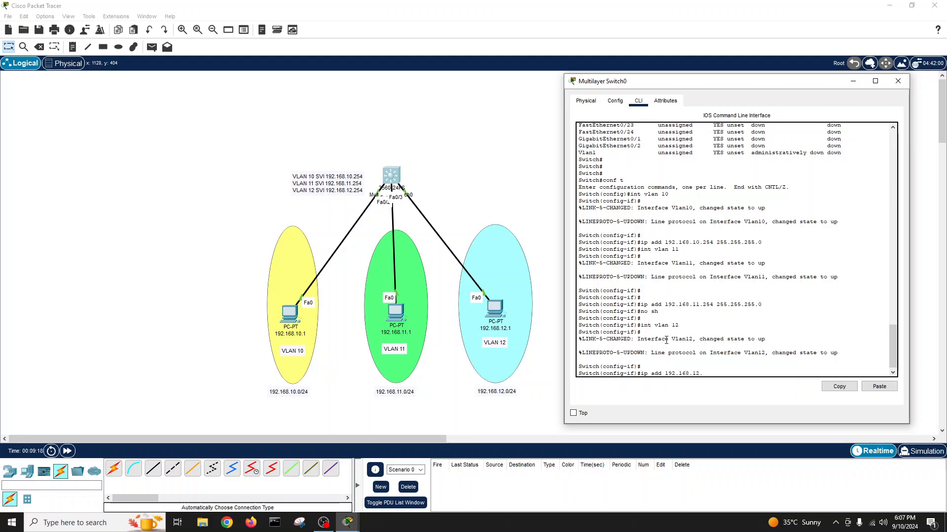
{"action": "type", "text": ".254"}
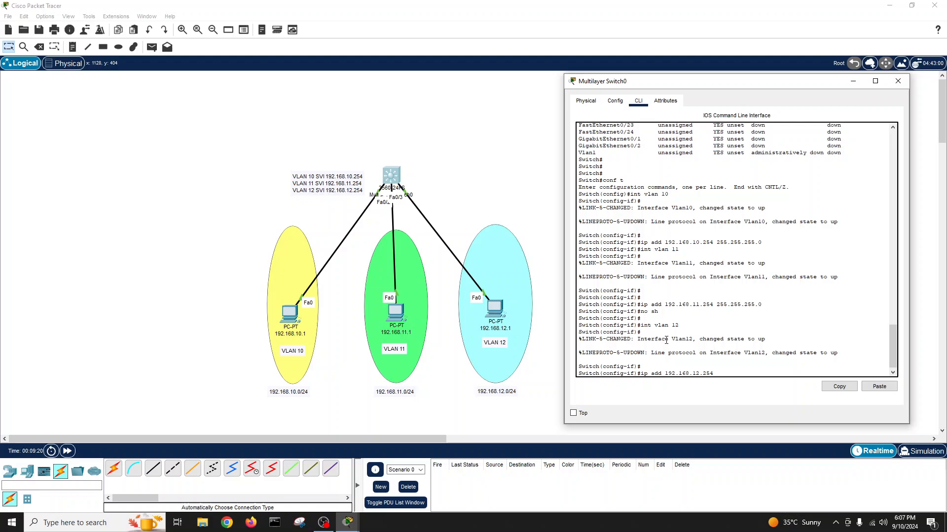
{"action": "type", "text": "255.255.255."}
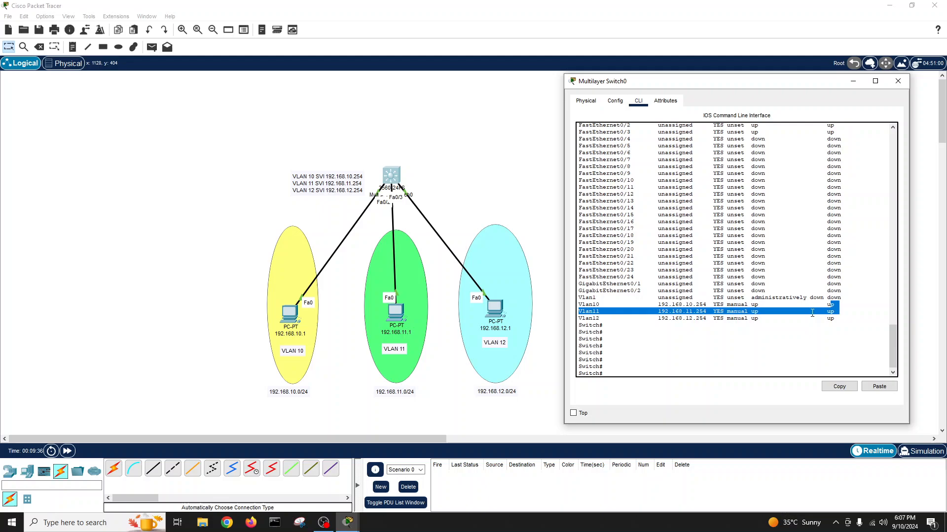
Open PC 192.168.10.1's window to show its desktop tools
{"action": "left_click", "coordinate": [898, 80]}
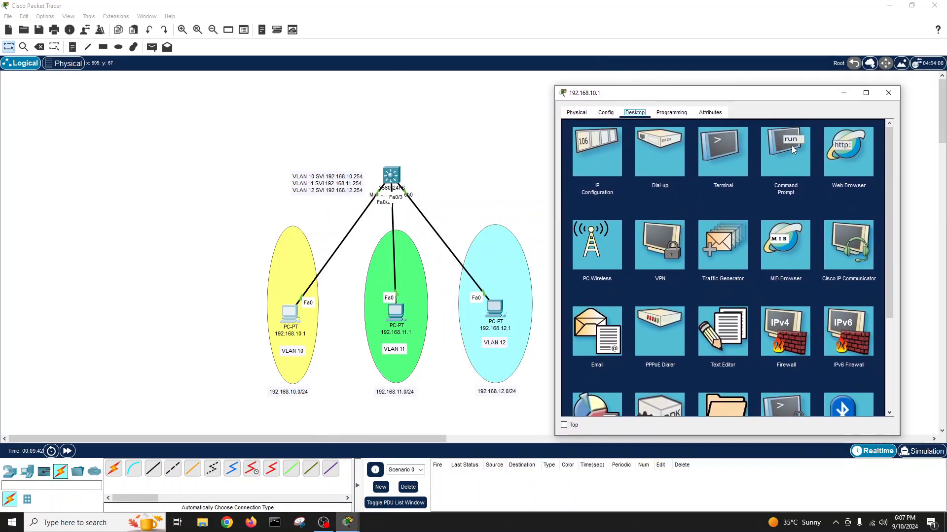
From PC 192.168.10.1, ping 192.168.10.254 and 192.168.11.1, then go back to the switch
{"action": "left_click", "coordinate": [785, 151]}
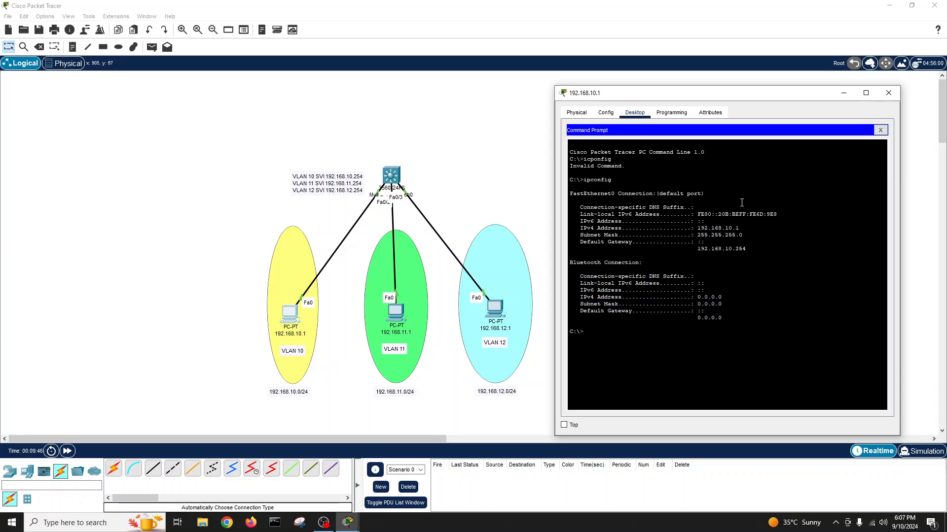
{"action": "type", "text": "ping"}
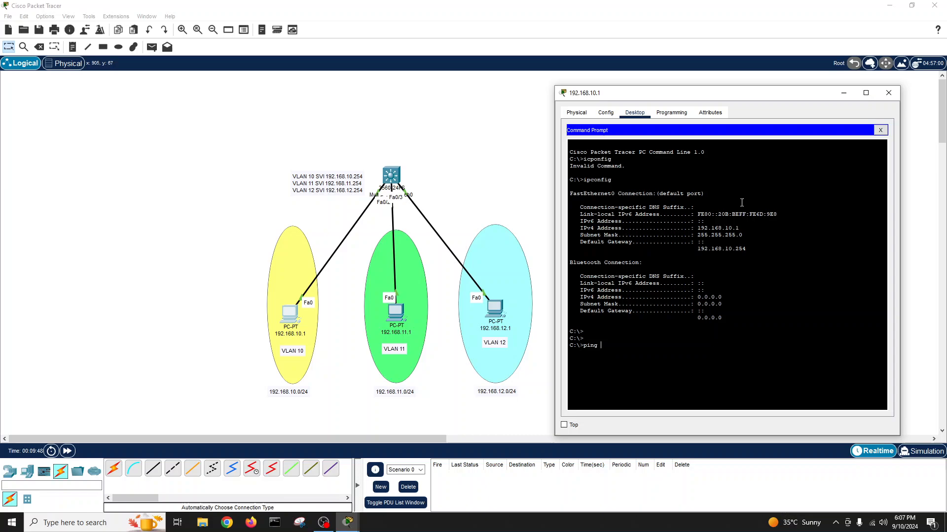
{"action": "type", "text": "192.168."}
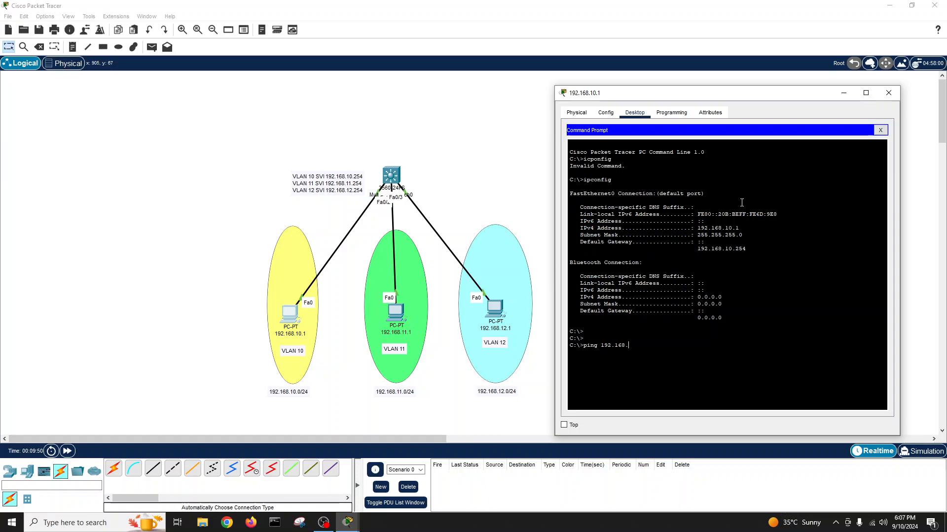
{"action": "type", "text": "10.254"}
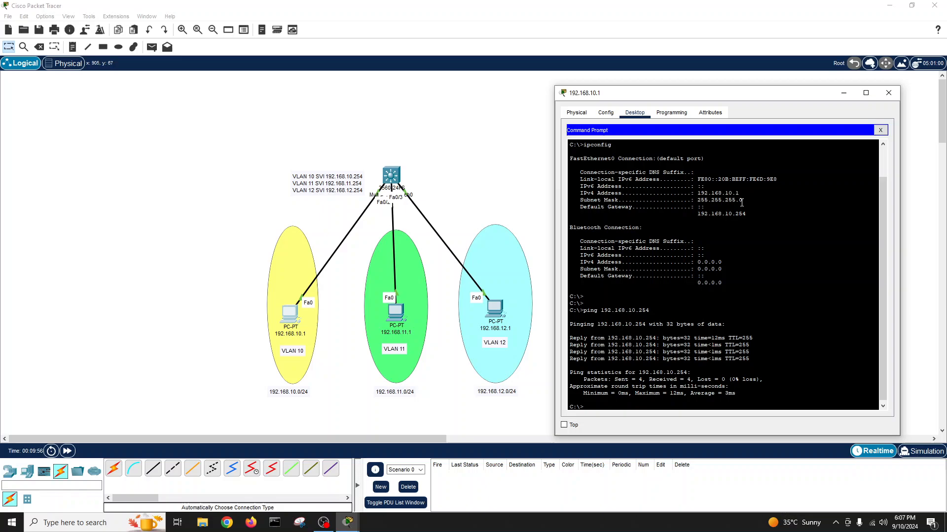
{"action": "type", "text": "ping 192.168.10.25"}
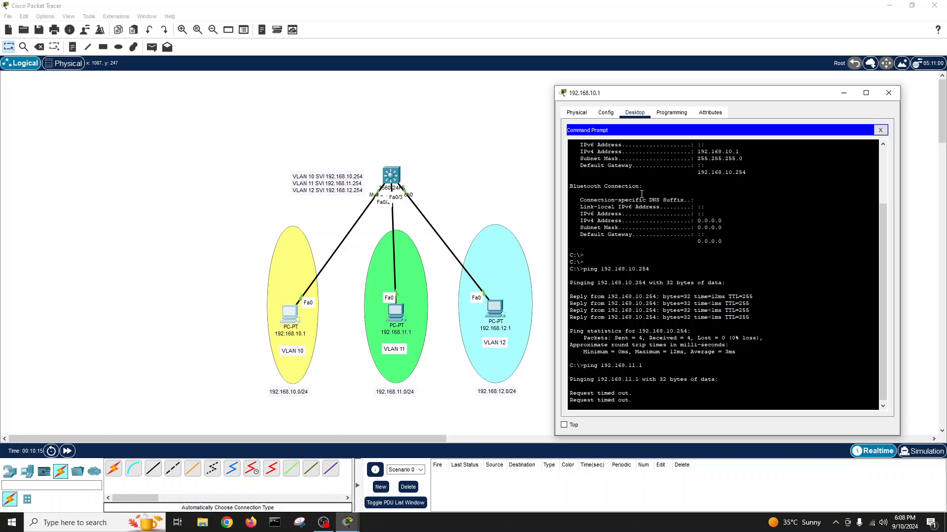
{"action": "left_click", "coordinate": [879, 130]}
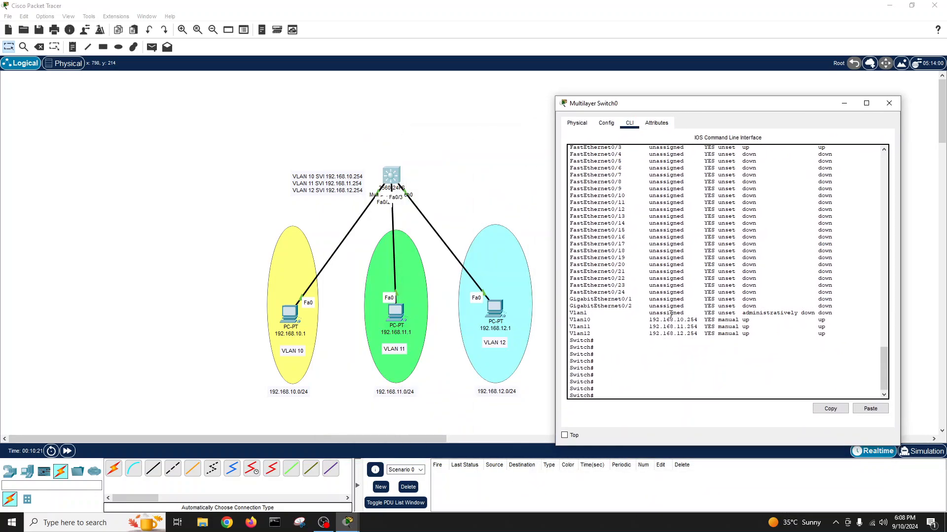
Enable ip routing on the switch from global configuration mode
{"action": "type", "text": "conf t"}
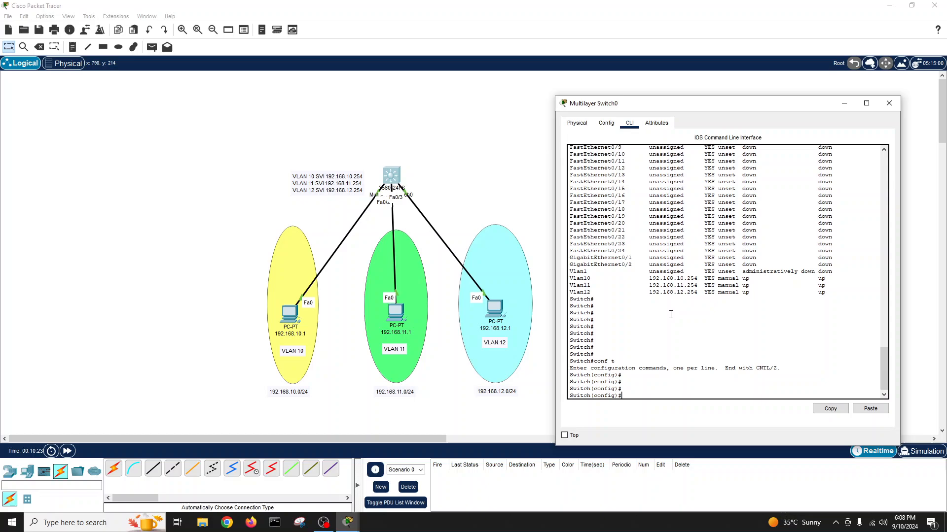
{"action": "type", "text": "ip routing"}
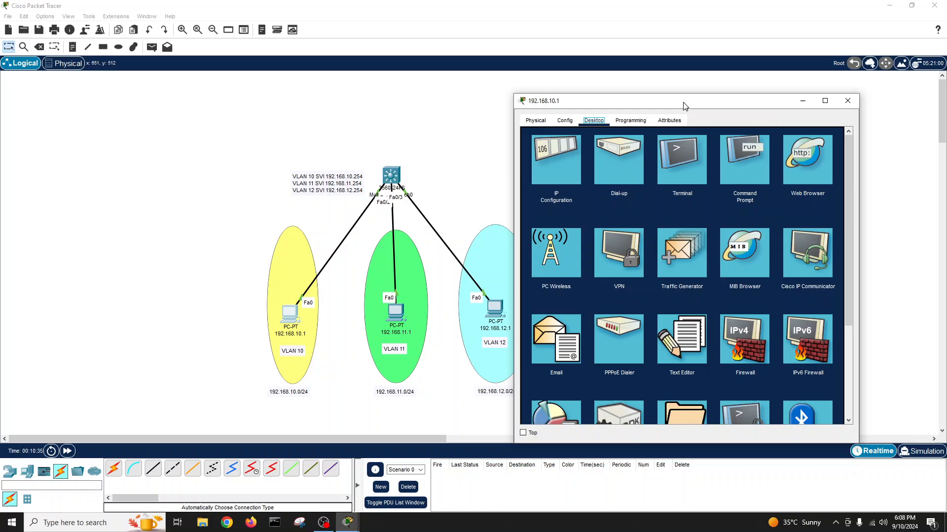
Ping 192.168.11.1 and 192.168.12.1 from PC 192.168.10.1, then close its window
{"action": "left_click", "coordinate": [743, 160]}
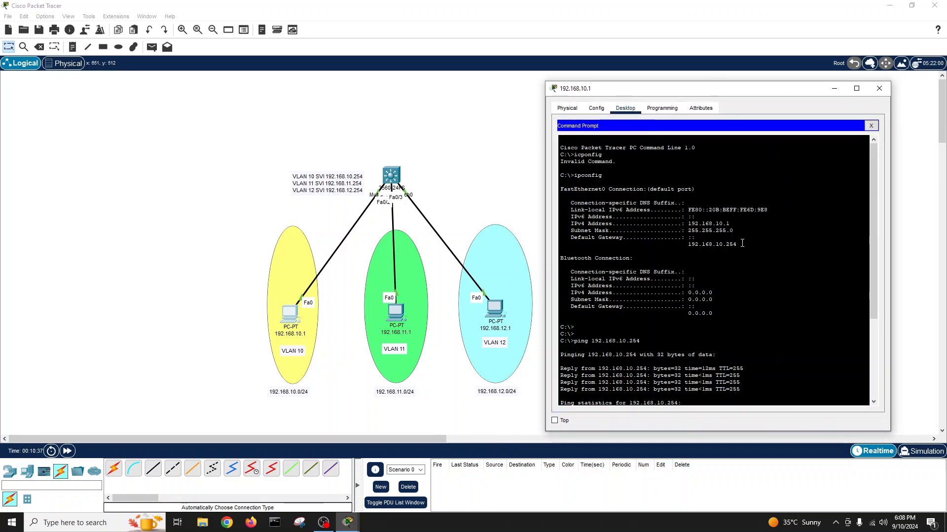
{"action": "type", "text": "ping 192.168.11.1"}
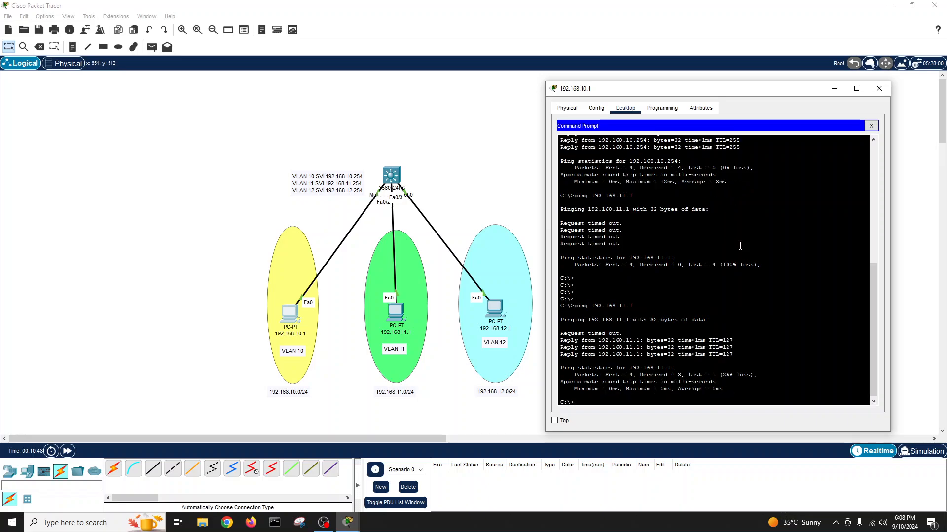
{"action": "type", "text": "ping 192.168.11"}
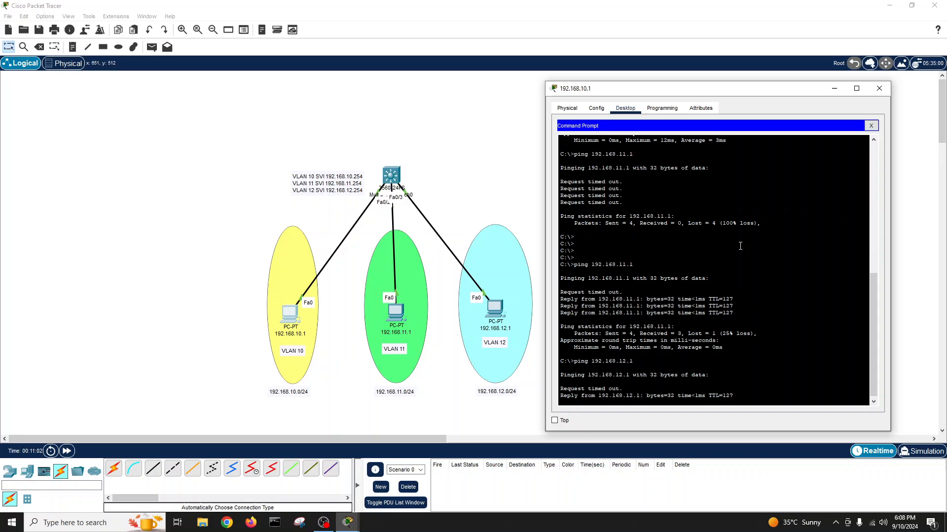
{"action": "scroll", "scroll_direction": "down", "scroll_amount": 3}
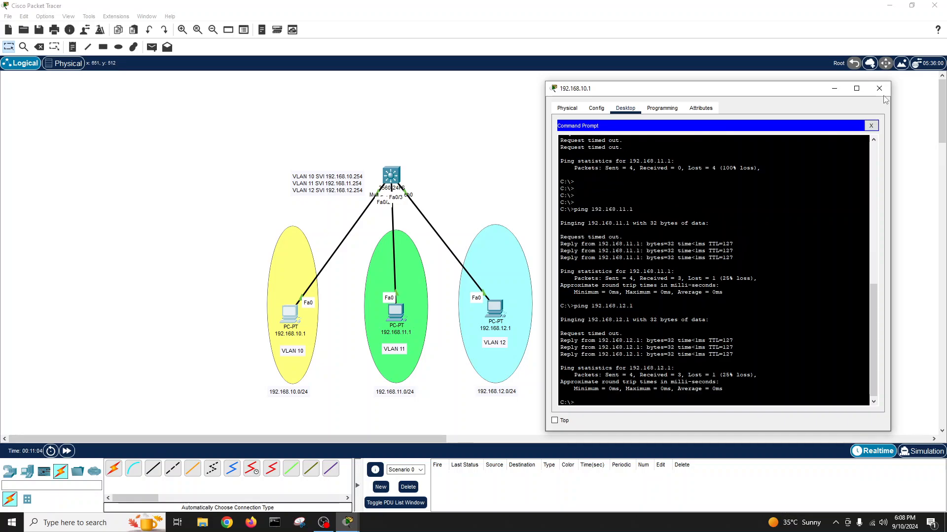
{"action": "left_click", "coordinate": [879, 89]}
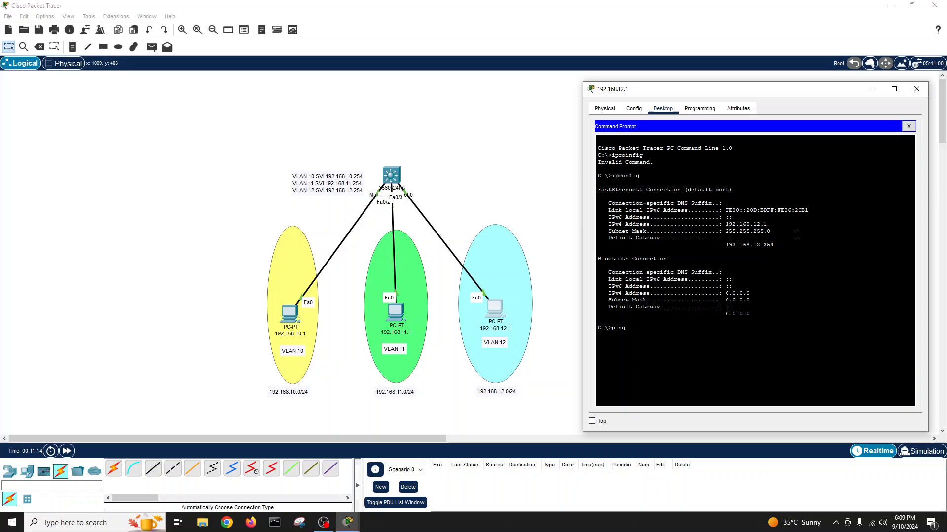
Ping 192.168.11.1 and 192.168.10.1 from PC 192.168.12.1, then close its window
{"action": "type", "text": "192.168.11.1"}
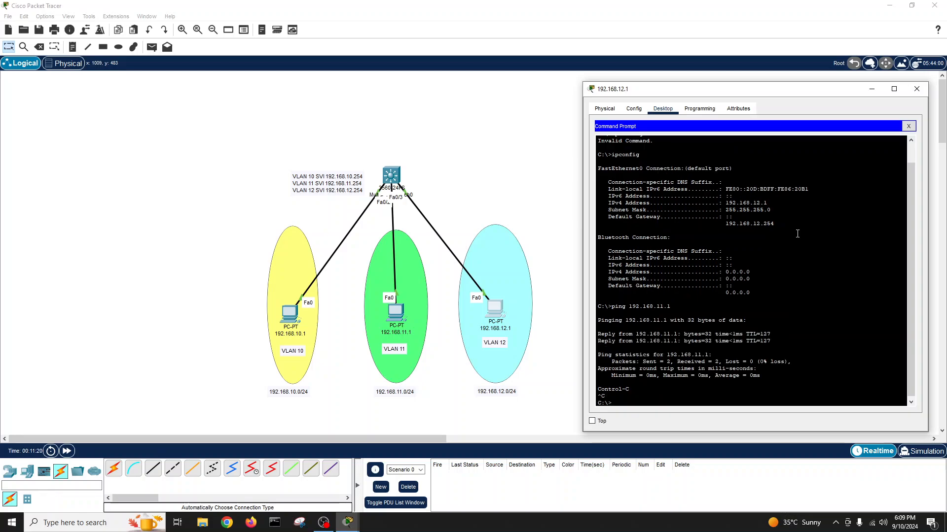
{"action": "type", "text": "ping 192.168.11"}
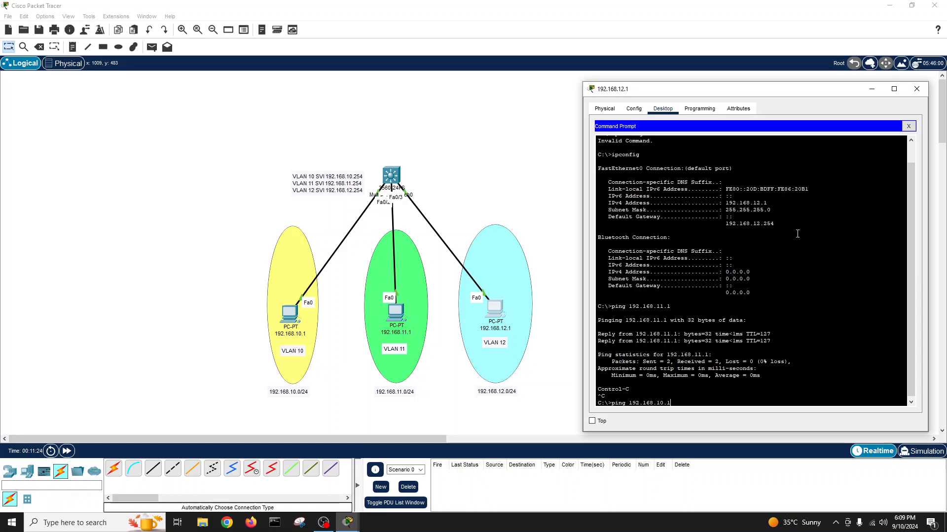
{"action": "key", "text": "enter"}
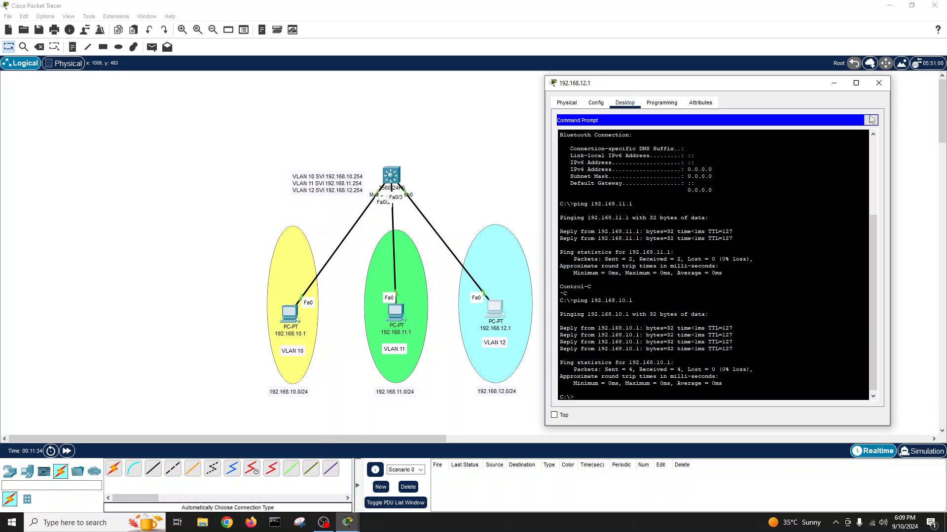
{"action": "left_click", "coordinate": [878, 82]}
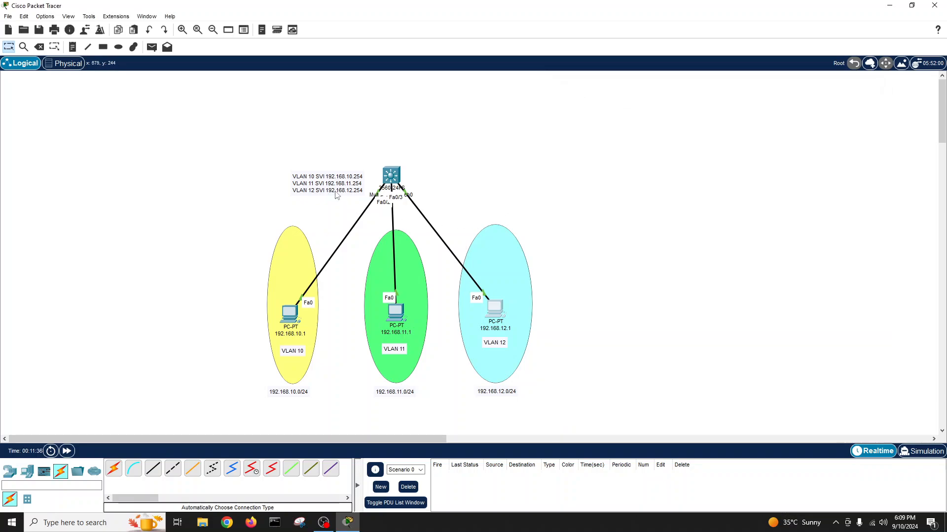
{"action": "mouse_move", "coordinate": [405, 185]}
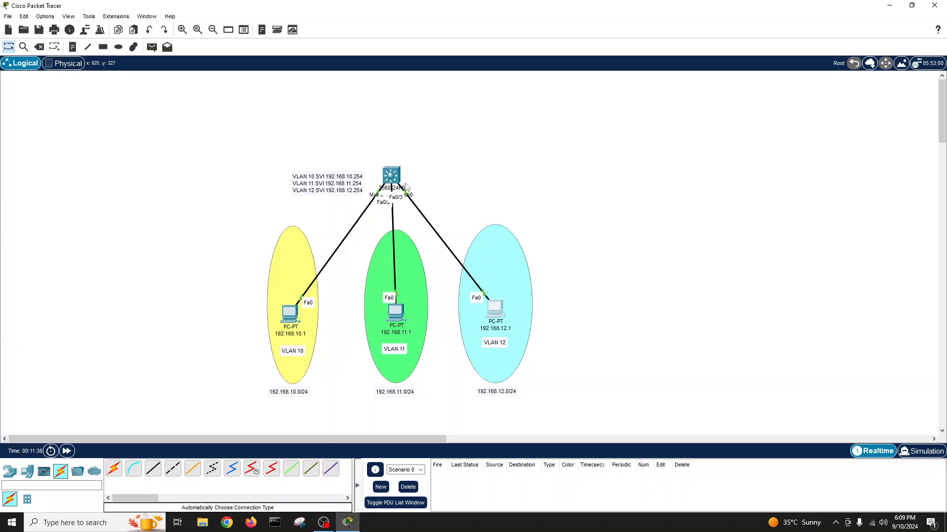
{"action": "mouse_move", "coordinate": [588, 223]}
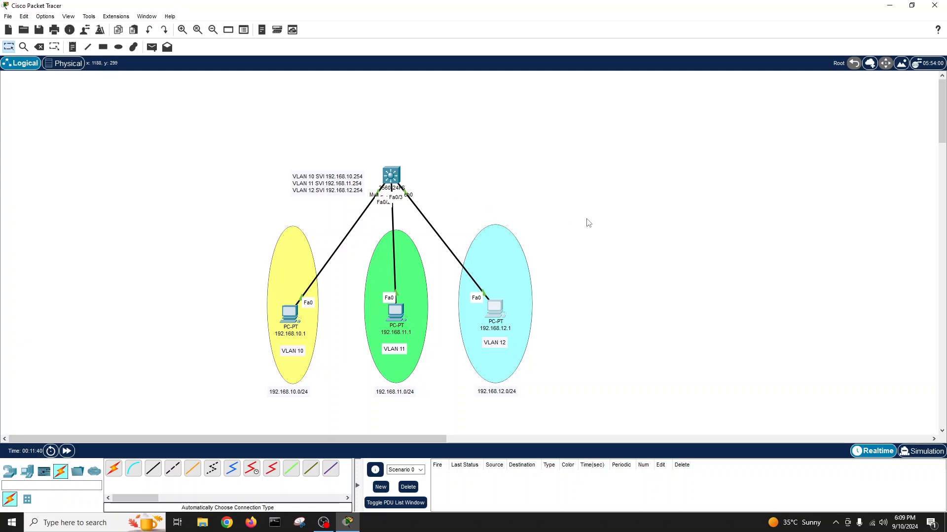